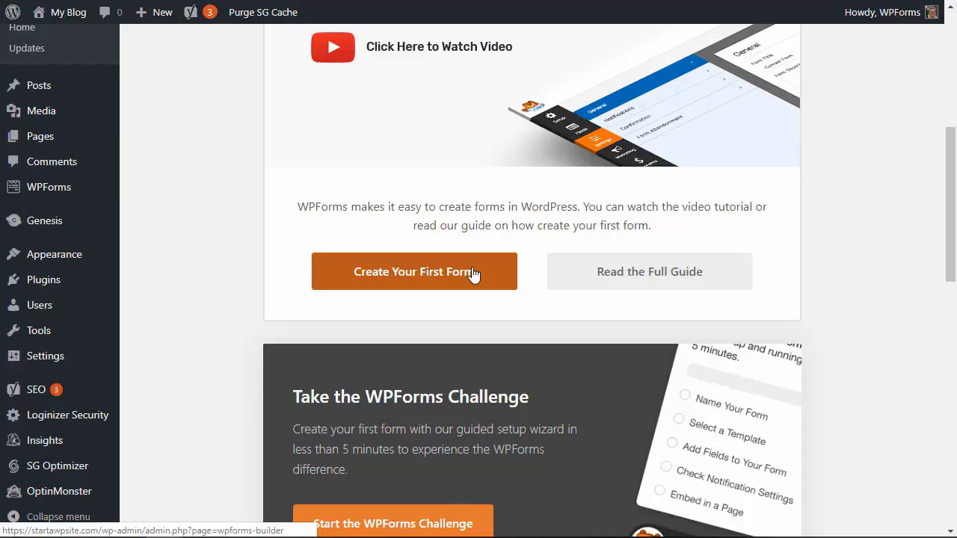
Start the WPForms Sales Quote form and scroll to a saved entry answering Red.
click(414, 271)
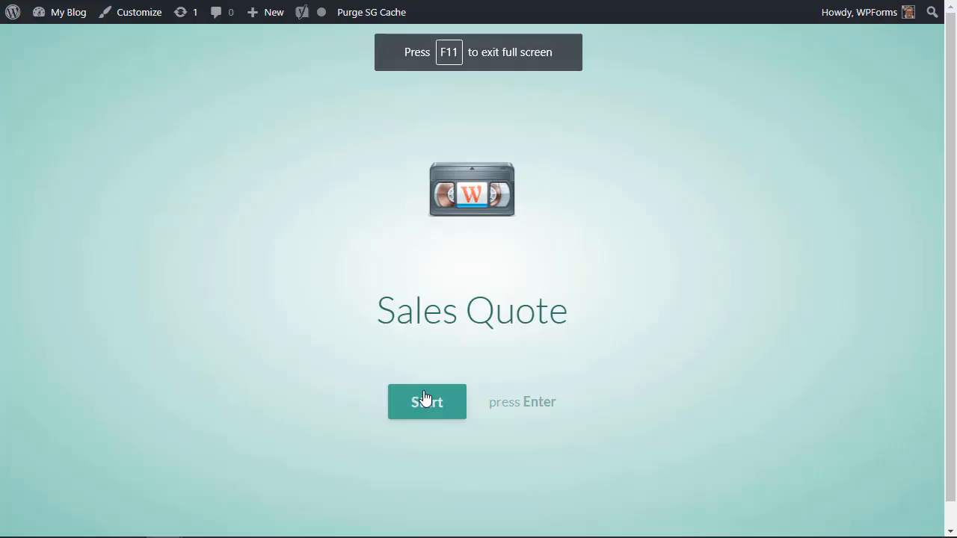
click(426, 402)
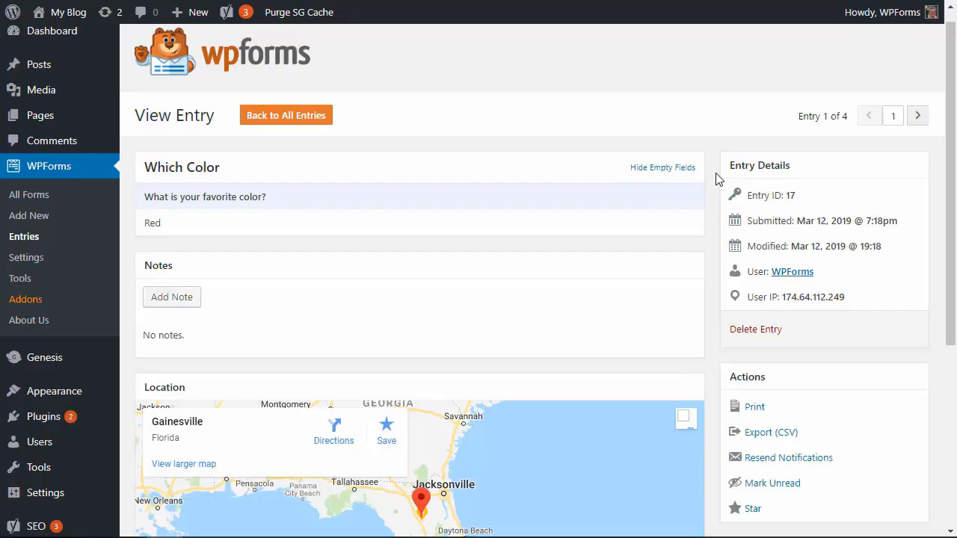
scroll(down, 3)
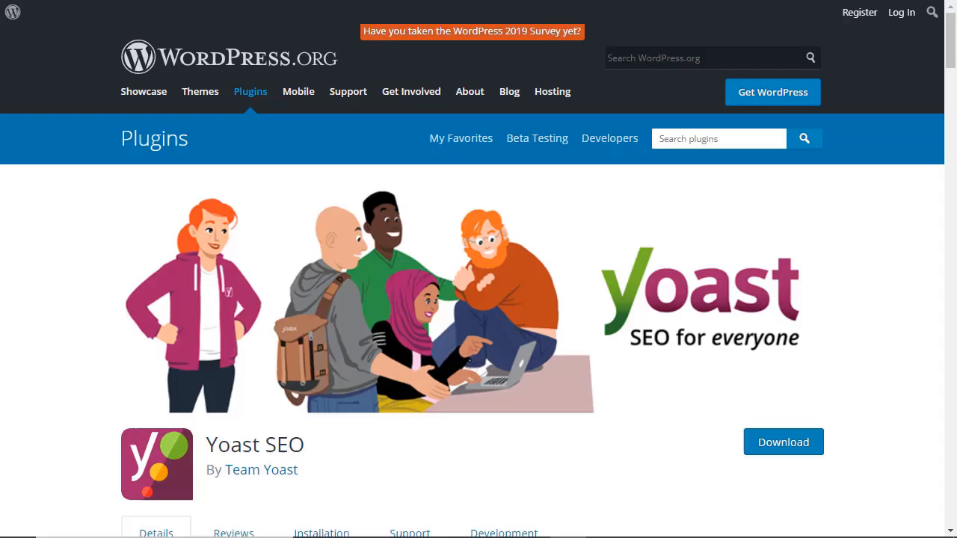
Enter focus keyphrase 'vacation' and meta description 'Best vacation spot for skiing and travel'.
scroll(down, 3)
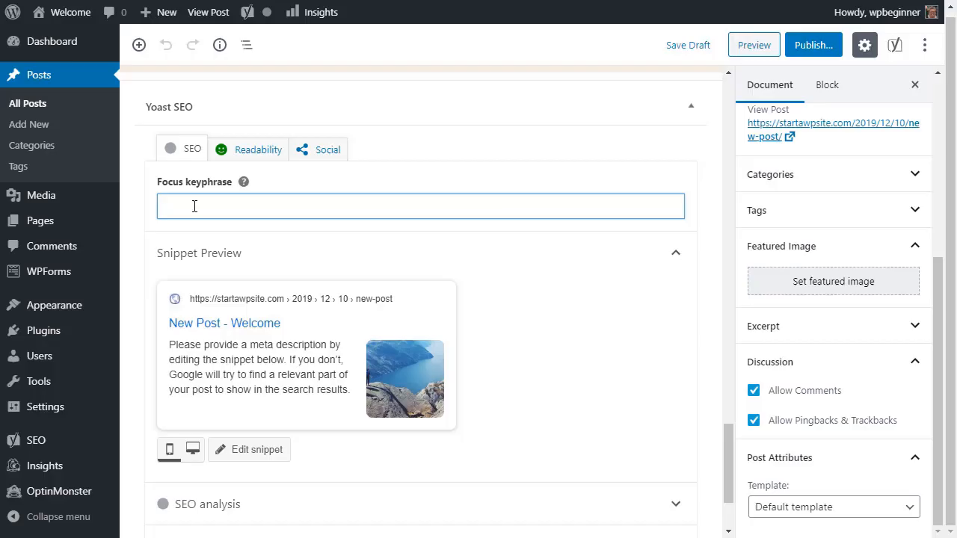
text(vacation)
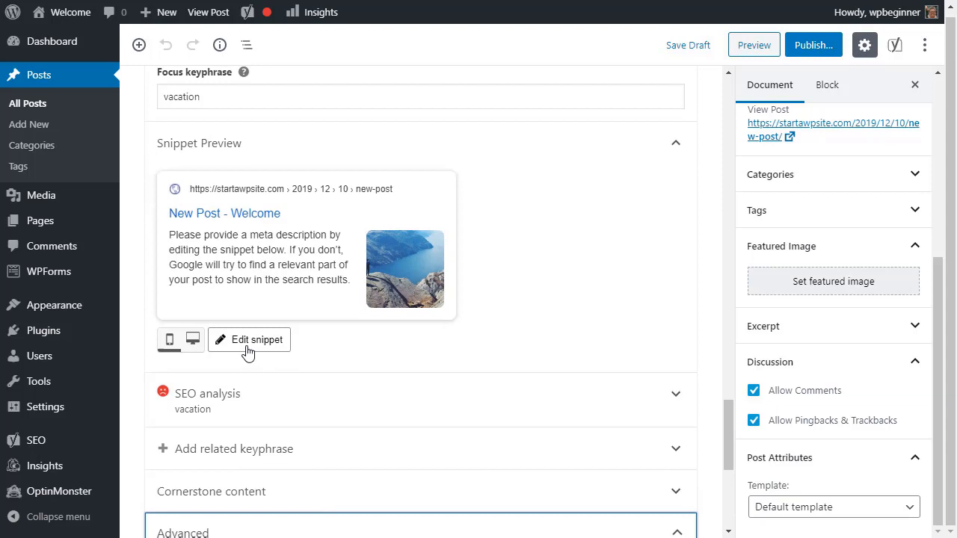
click(256, 339)
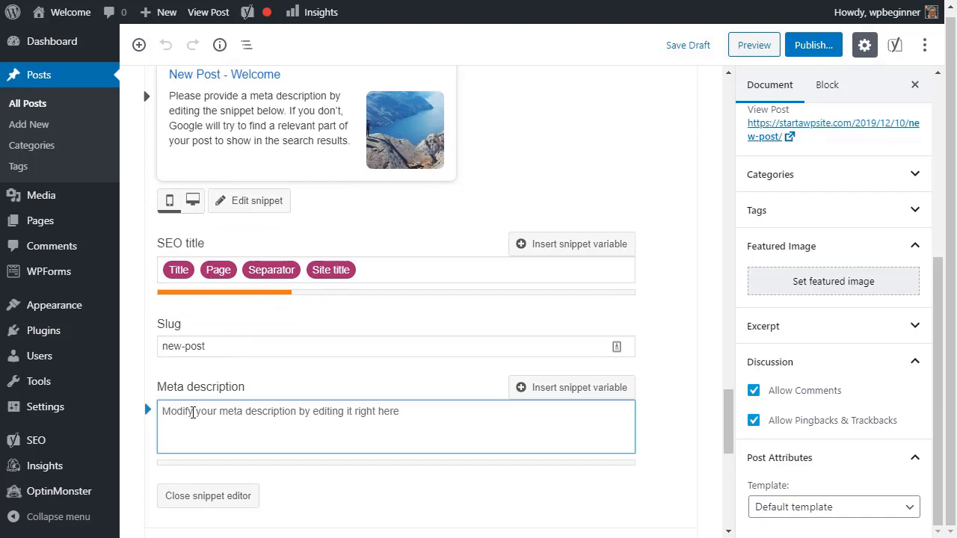
text(Best vacation spot for skiing and travel)
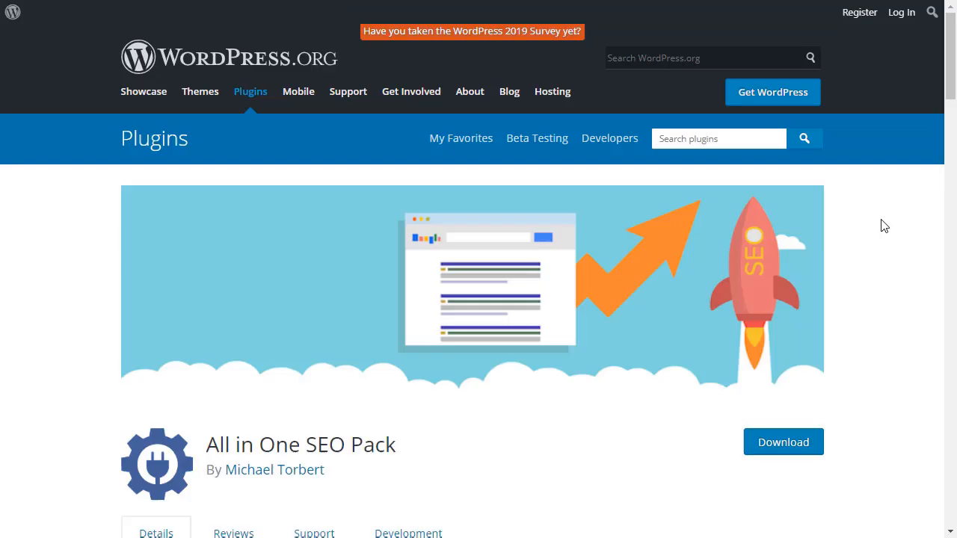
scroll(down, 3)
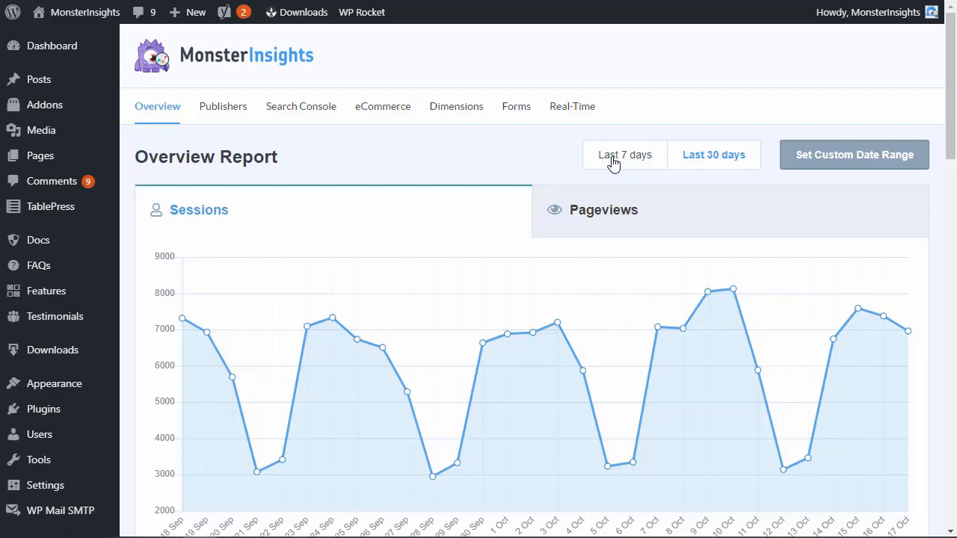
Scroll through the MonsterInsights overview report.
scroll(down, 3)
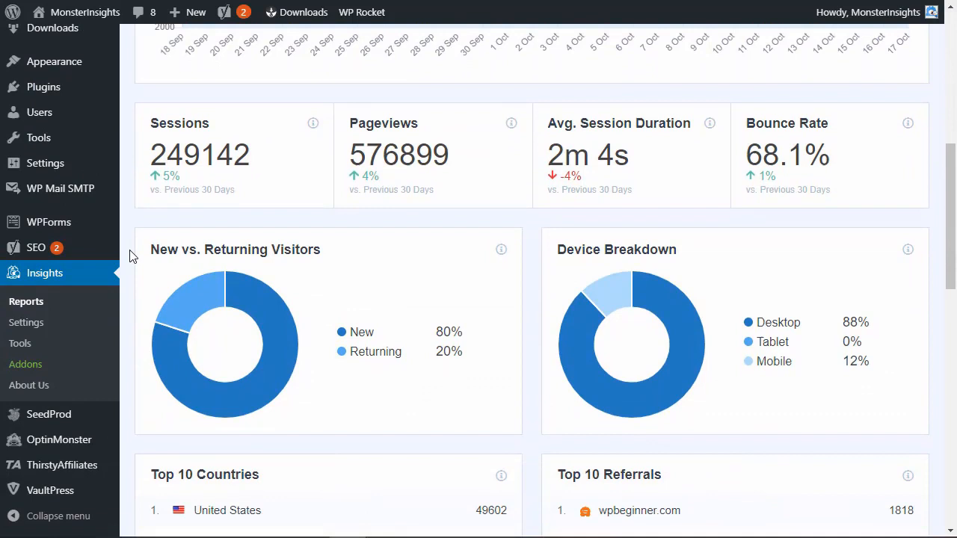
scroll(down, 3)
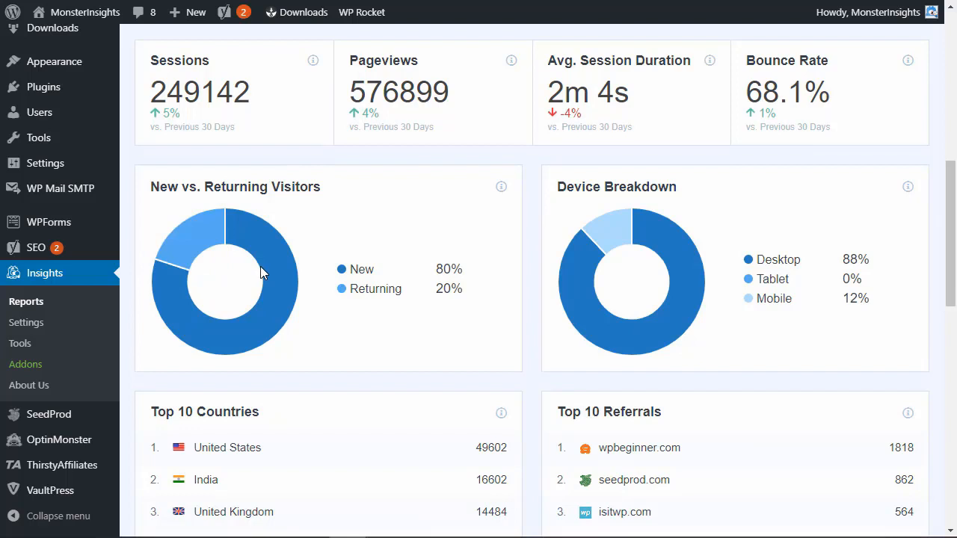
mouse_move(535, 282)
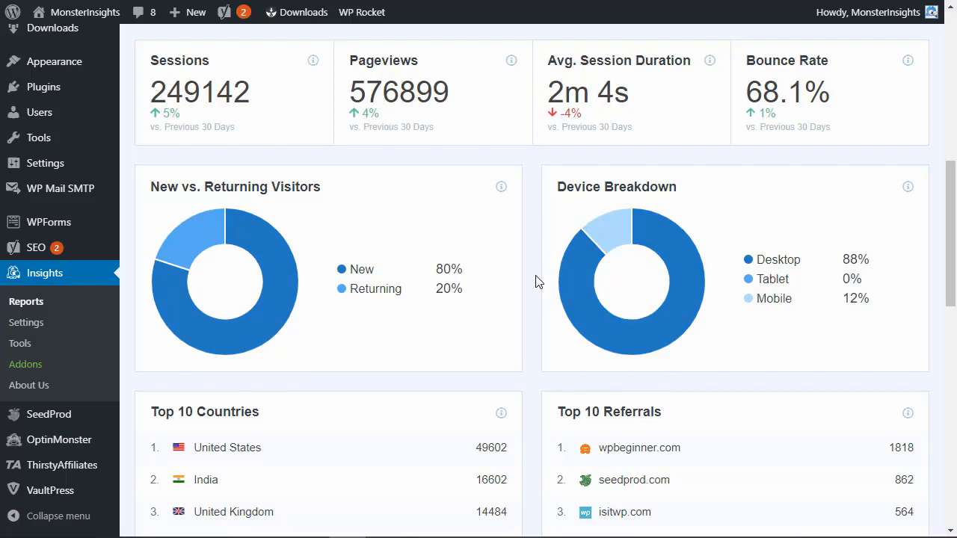
scroll(down, 3)
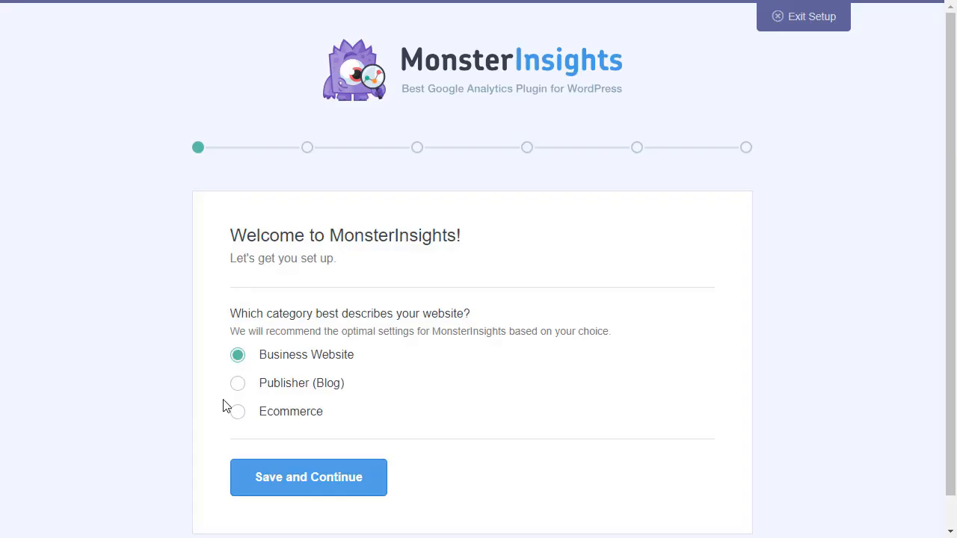
Choose the website category and finish the MonsterInsights setup wizard.
click(308, 477)
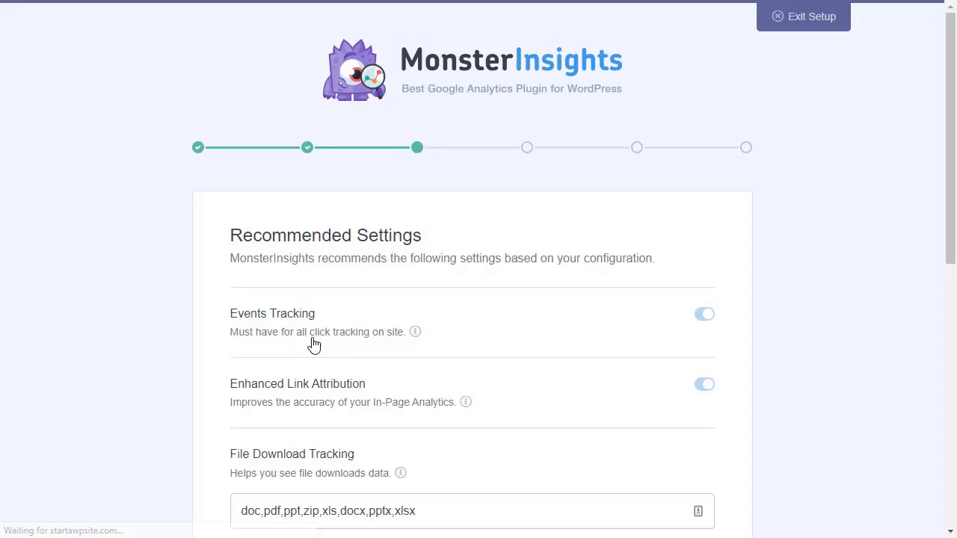
scroll(down, 3)
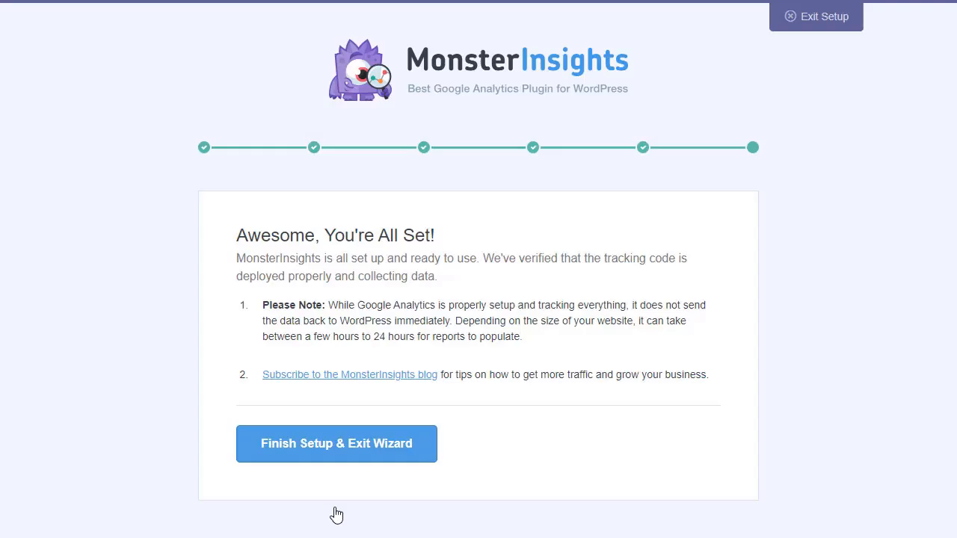
click(335, 443)
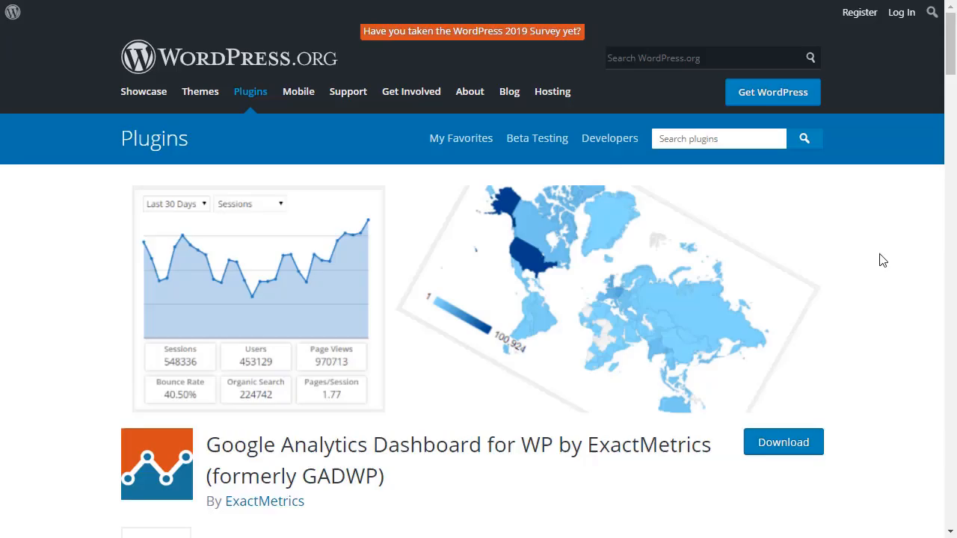
scroll(down, 3)
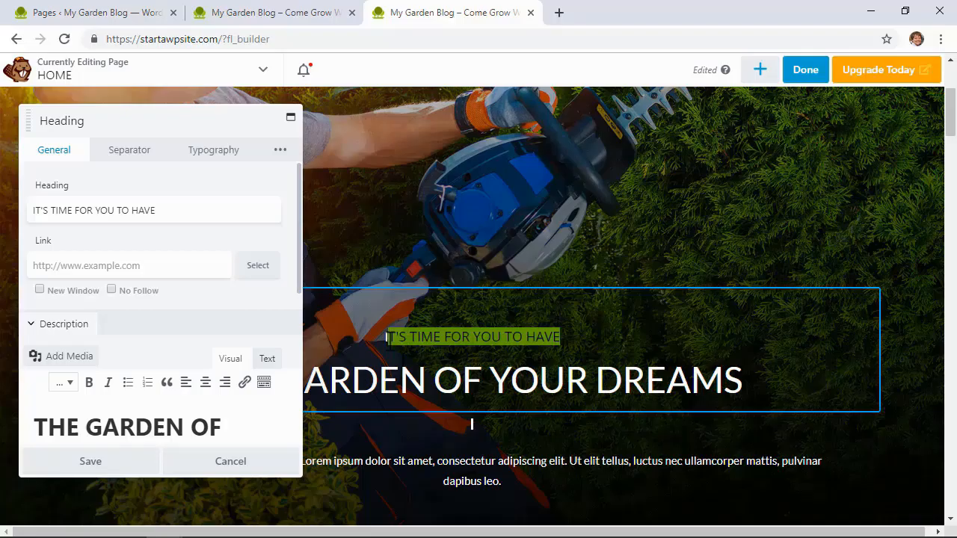
Edit the garden blog's hero Heading module, then the Button module below the gallery.
click(41, 148)
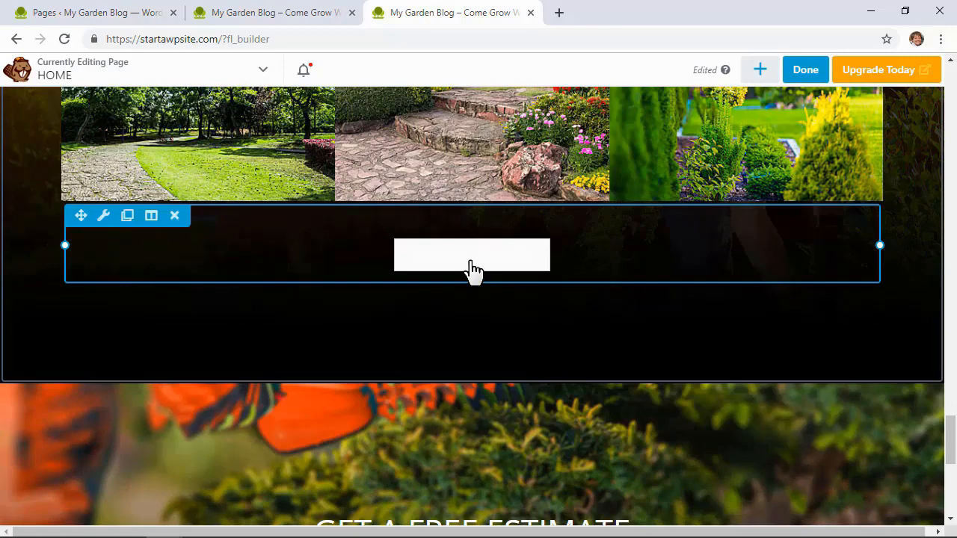
click(104, 215)
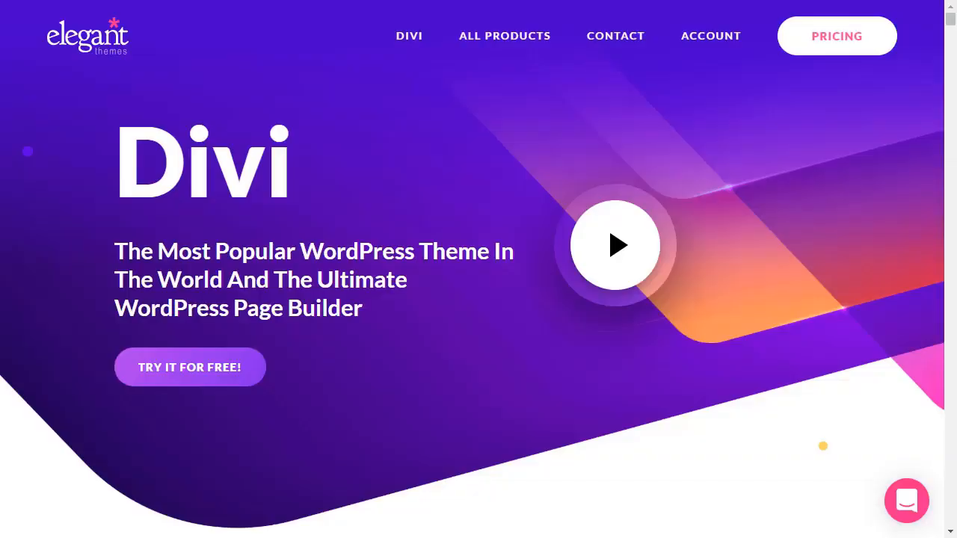
scroll(down, 3)
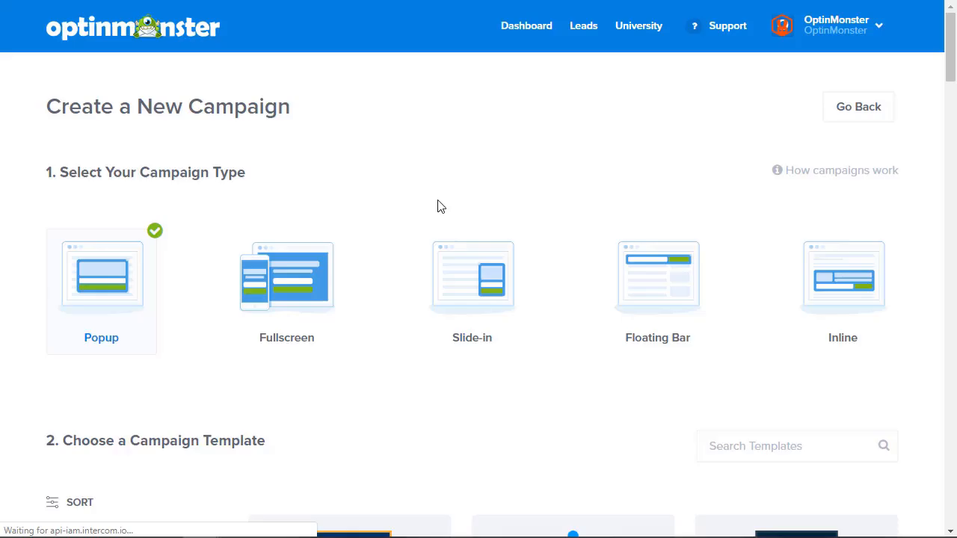
Preview the Cyber template and switch the campaign type to Floating Bar.
scroll(down, 3)
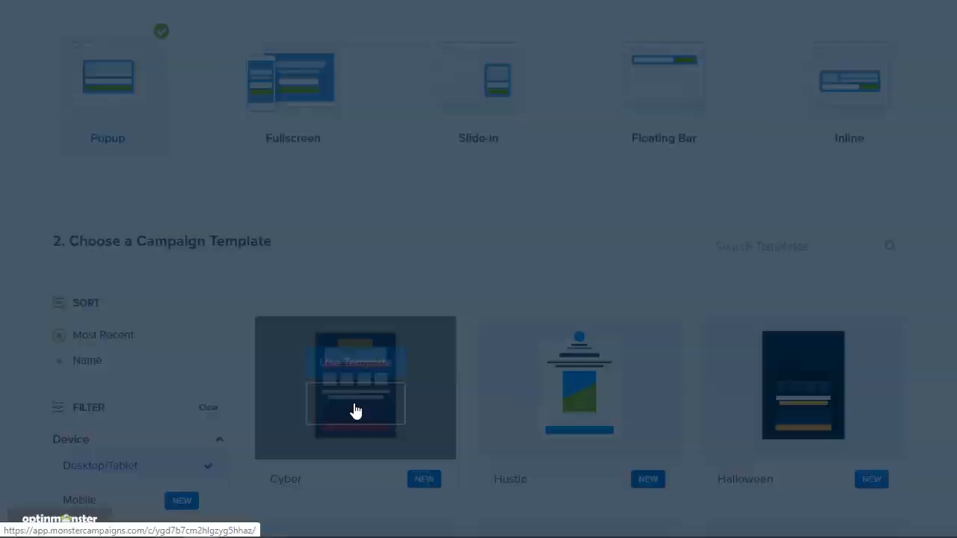
click(355, 410)
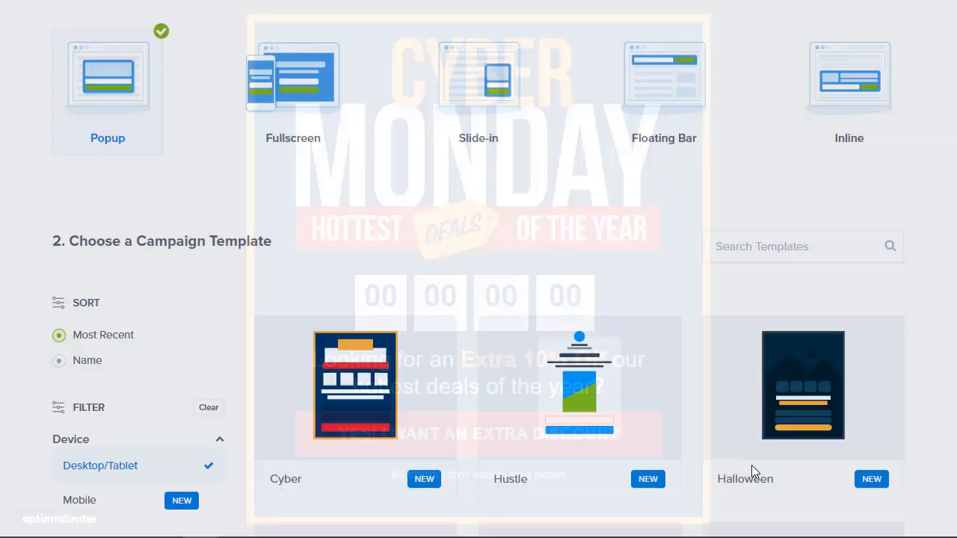
scroll(up, 3)
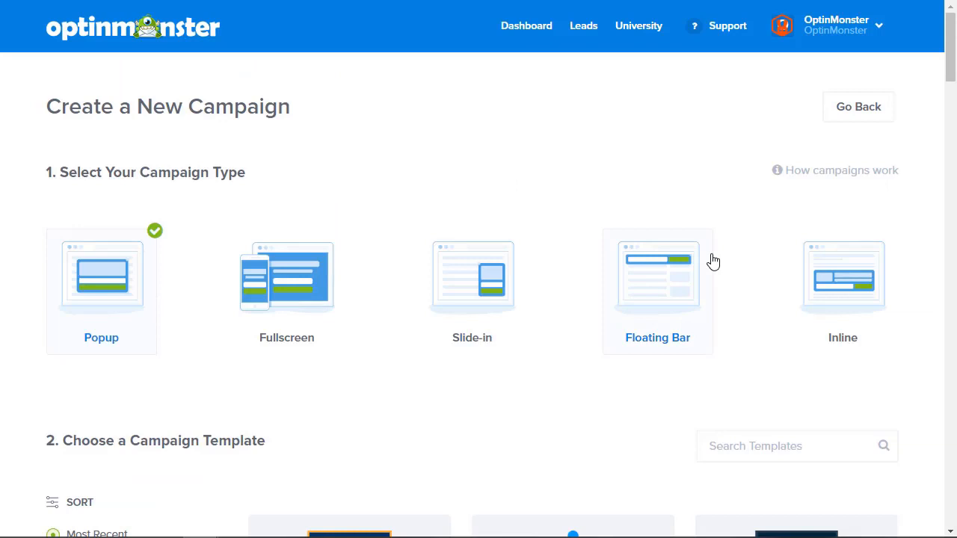
click(858, 106)
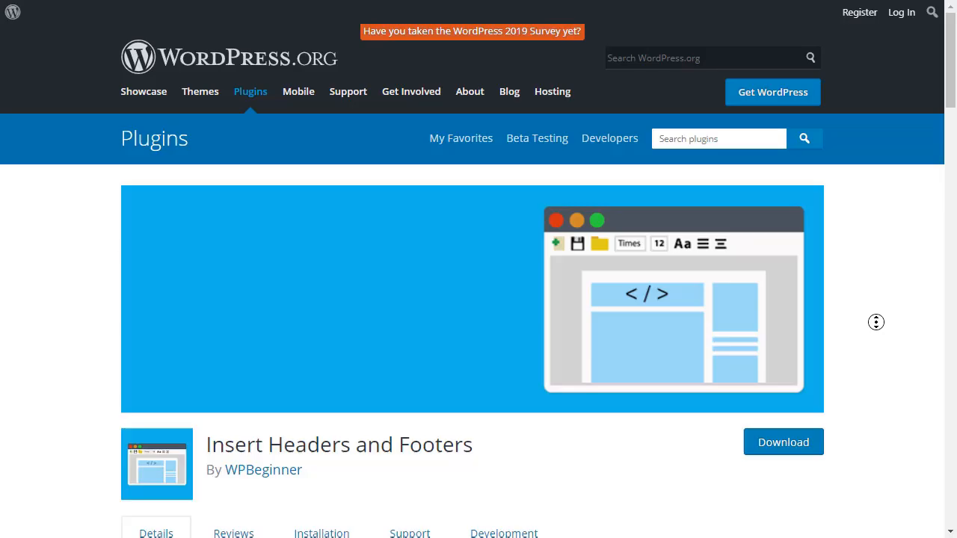
Scroll through the plugin pages to MonsterInsights' Google Analytics Dashboard plugin.
scroll(down, 3)
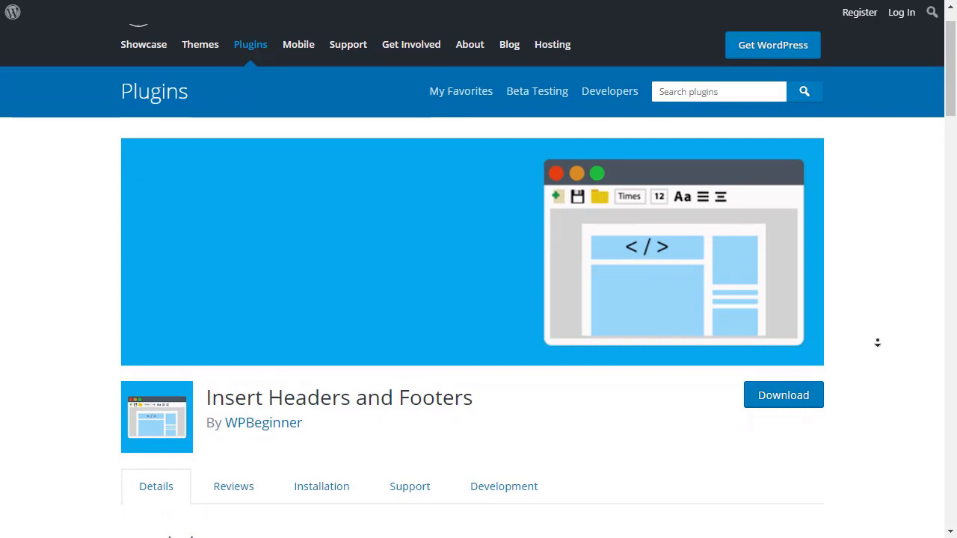
scroll(down, 3)
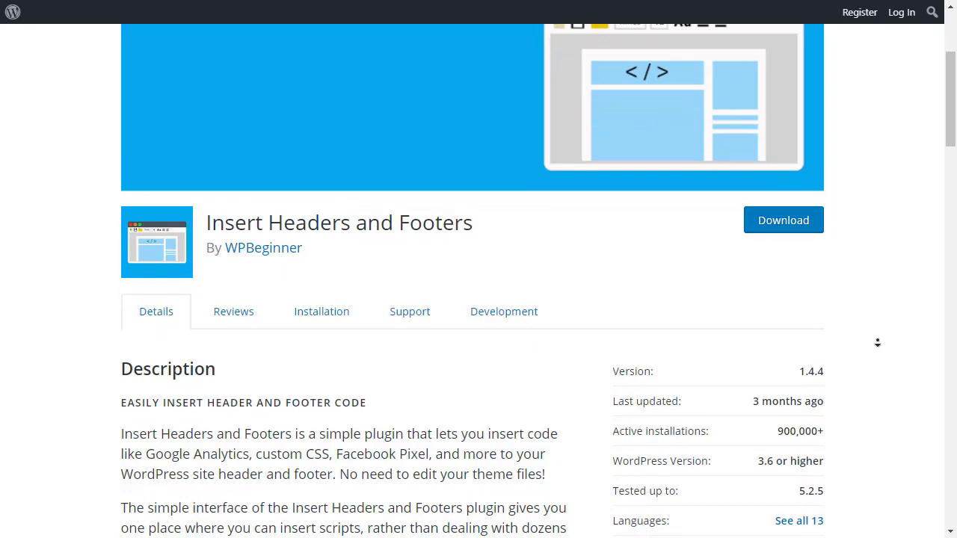
scroll(down, 3)
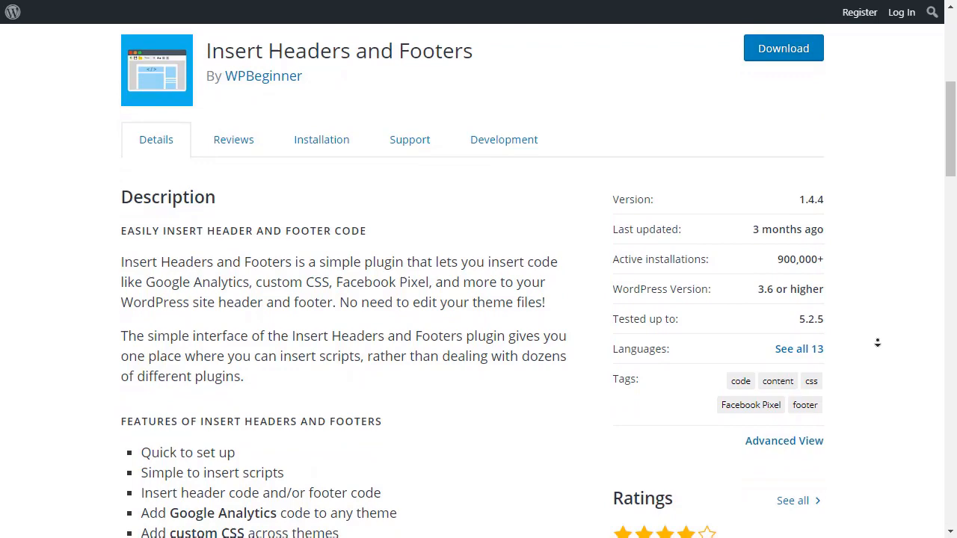
scroll(down, 3)
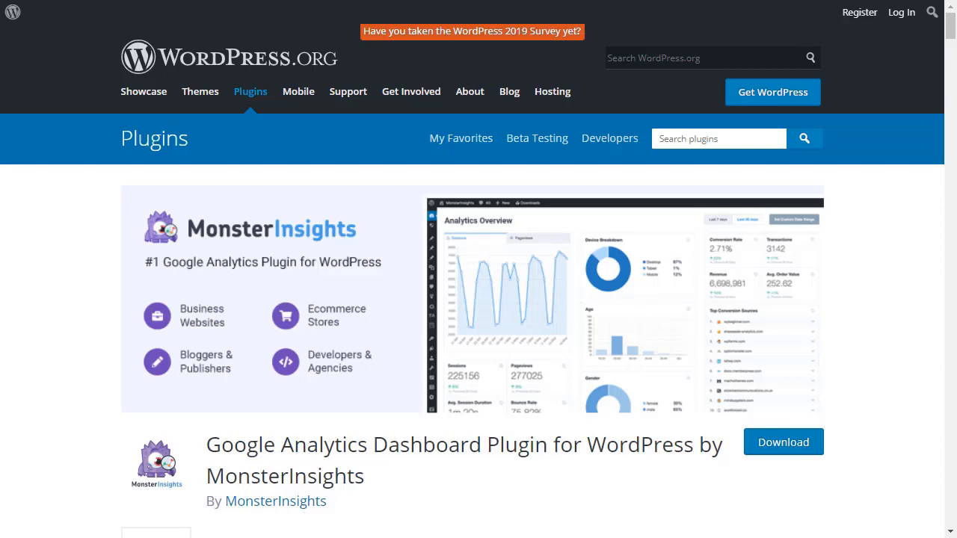
scroll(down, 3)
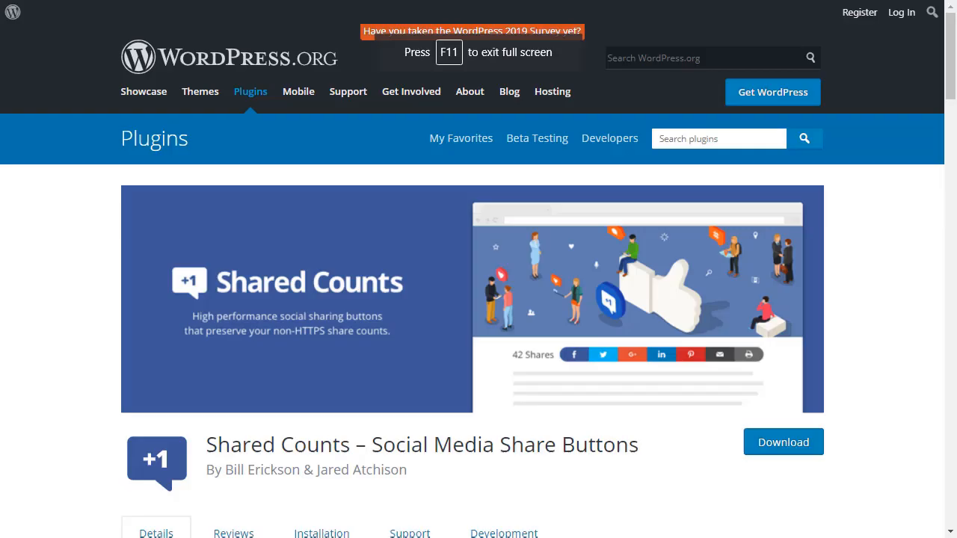
Scroll the Shared Counts share buttons page and demo post, reaching the Pinterest Image add-on.
scroll(down, 3)
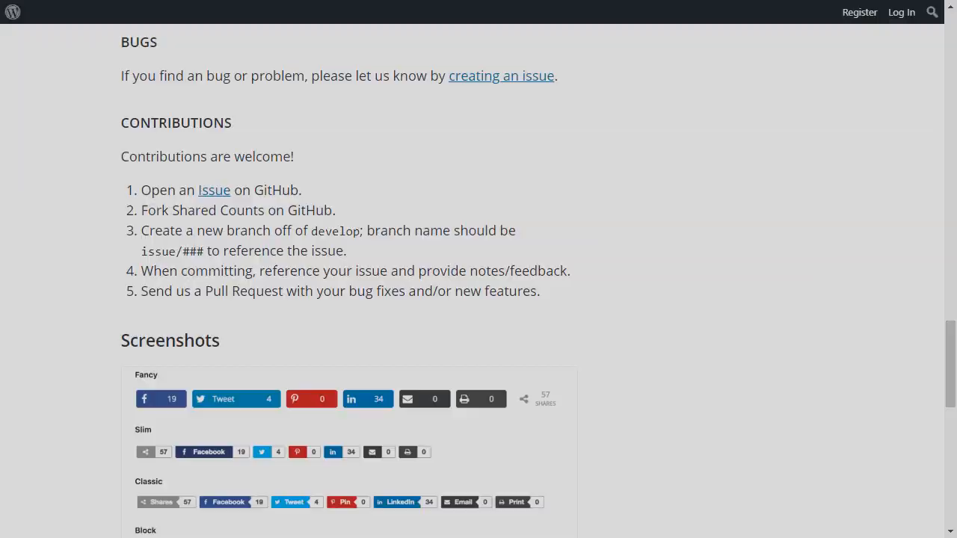
scroll(down, 3)
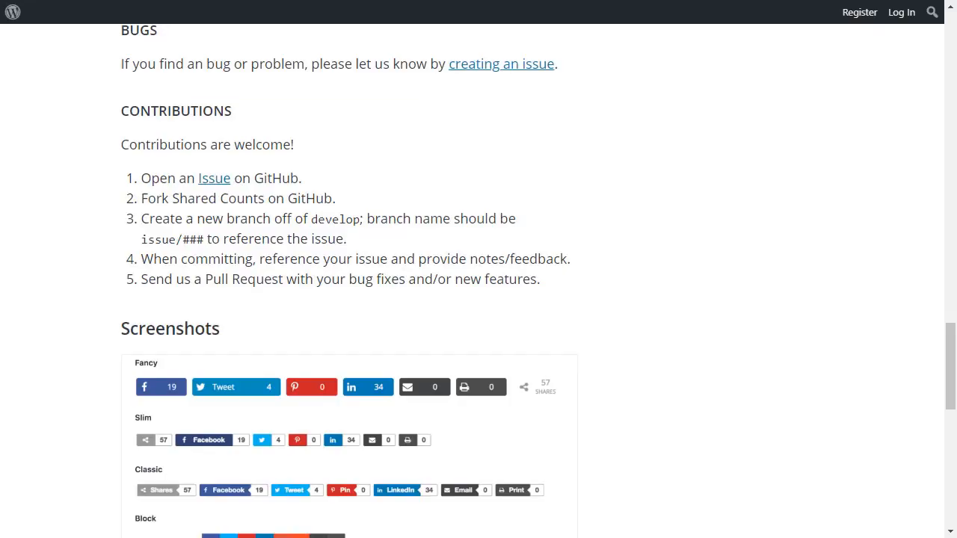
scroll(down, 3)
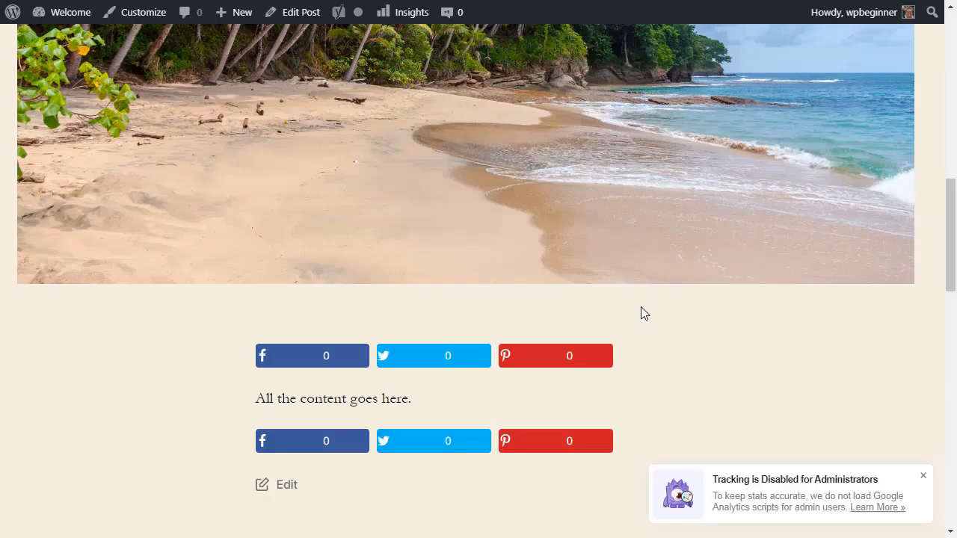
scroll(down, 3)
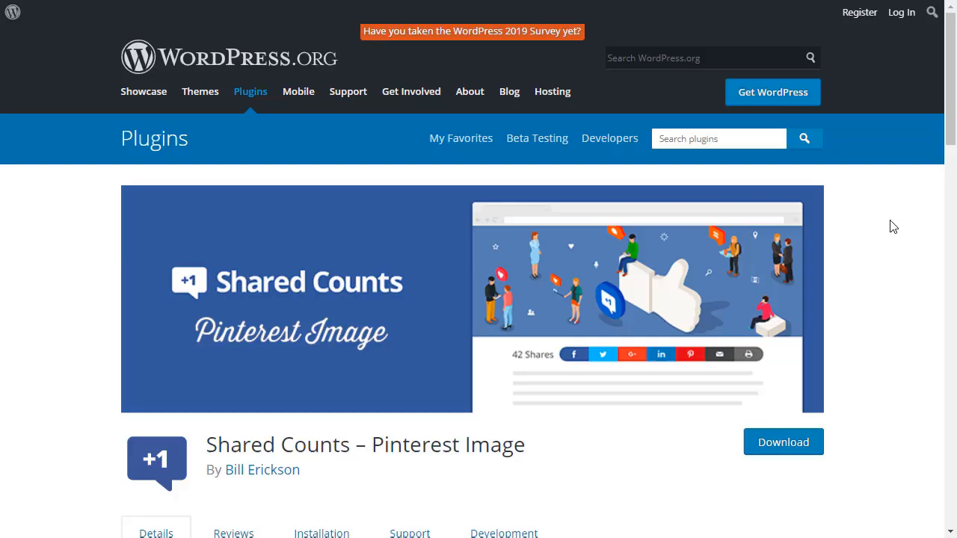
scroll(up, 3)
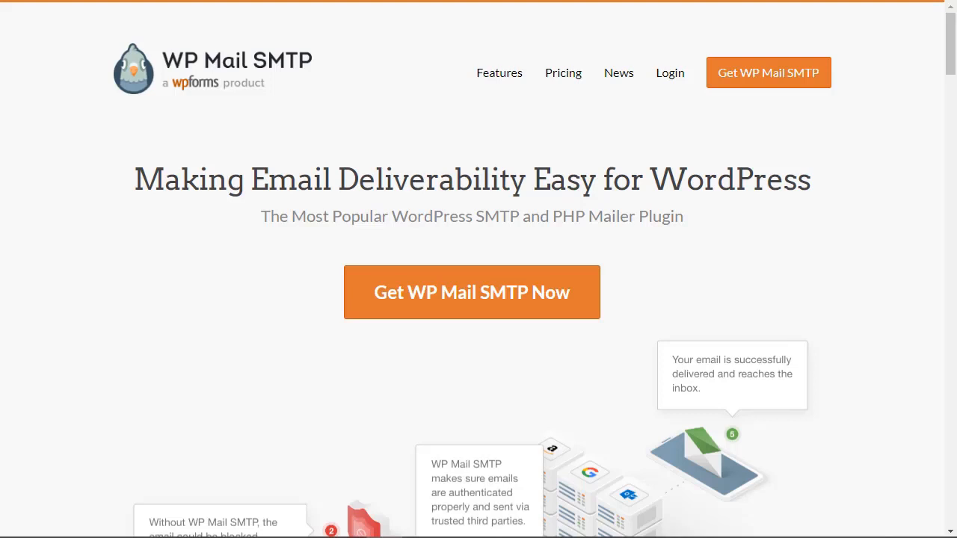
Scroll past Get WP Mail SMTP Now to the email-delivery diagram.
scroll(down, 3)
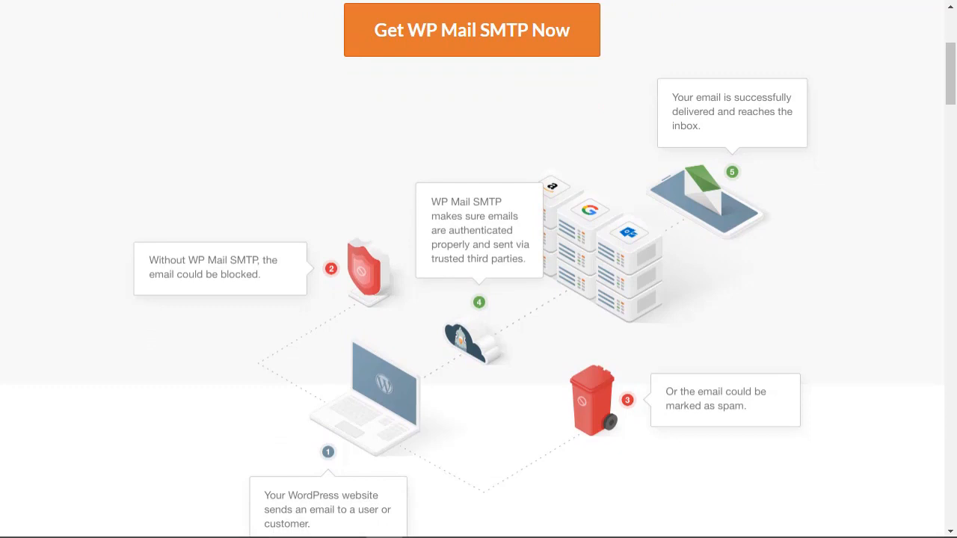
scroll(down, 3)
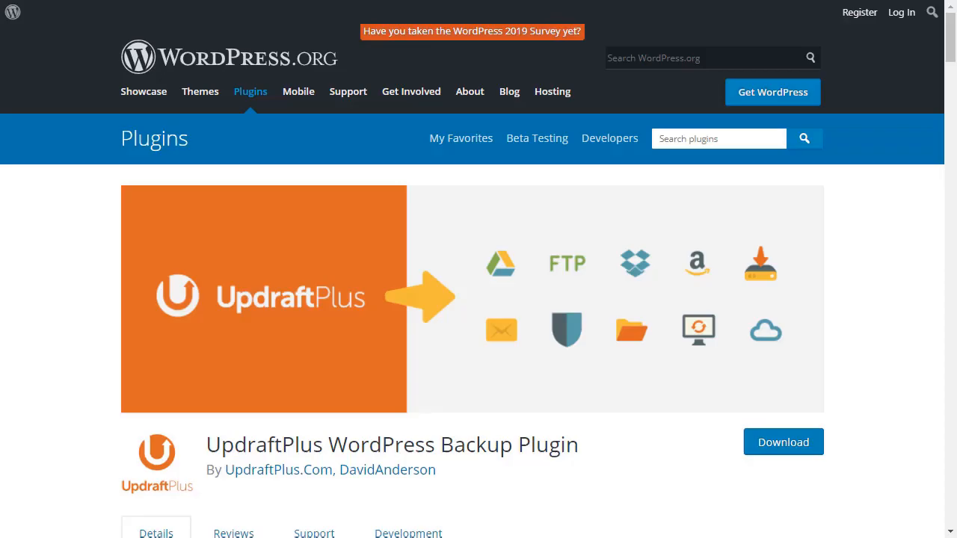
Scroll the UpdraftPlus WordPress Backup Plugin page on WordPress.org.
scroll(down, 3)
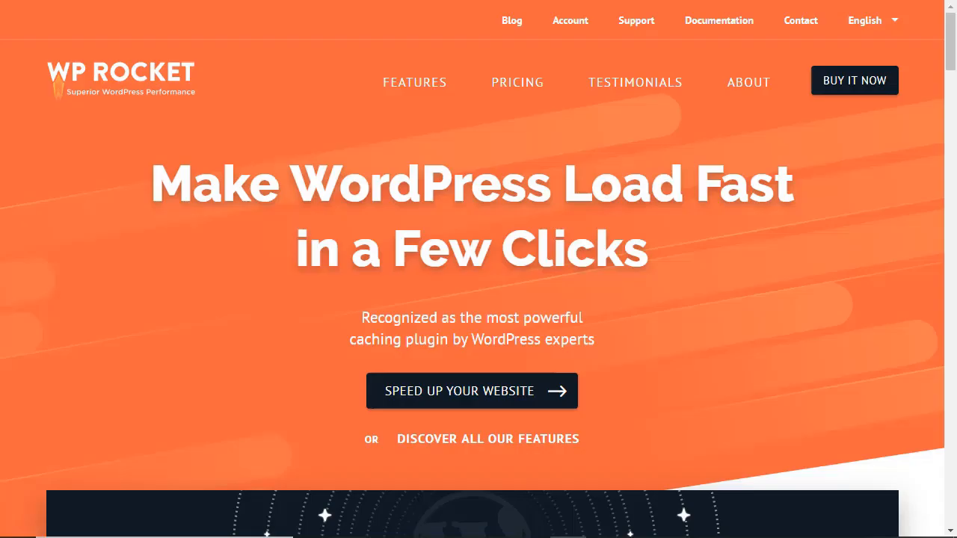
Scroll WP Rocket's features section down to the Get WP Rocket Now banner.
scroll(down, 3)
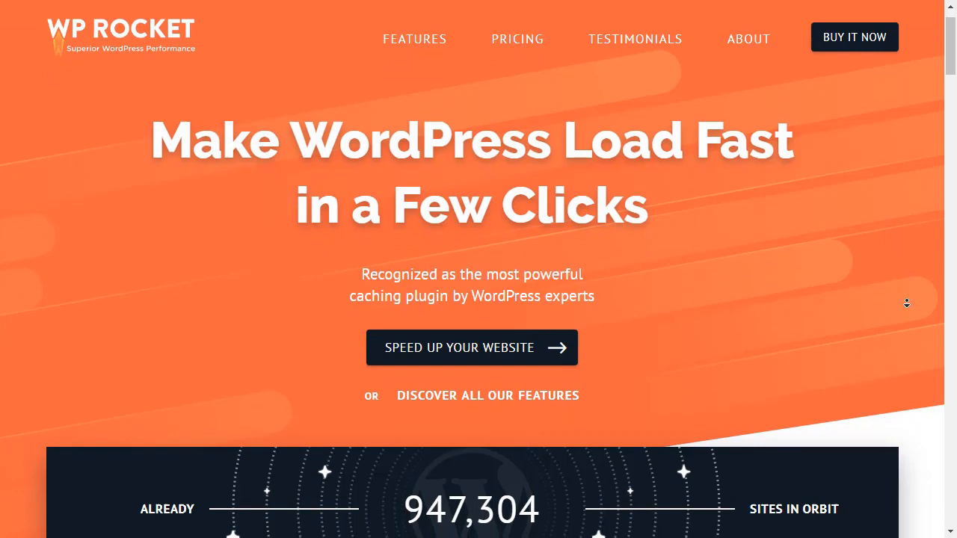
scroll(down, 3)
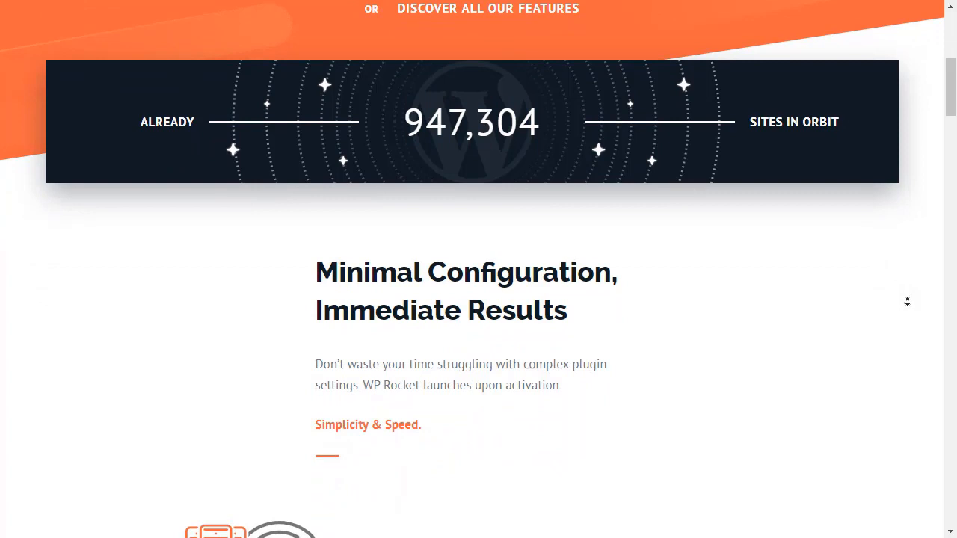
scroll(down, 3)
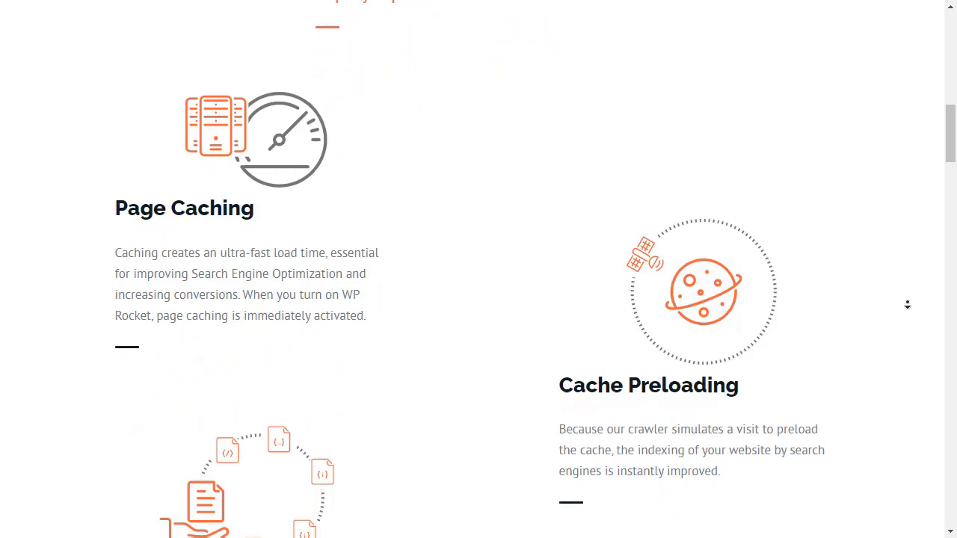
scroll(down, 3)
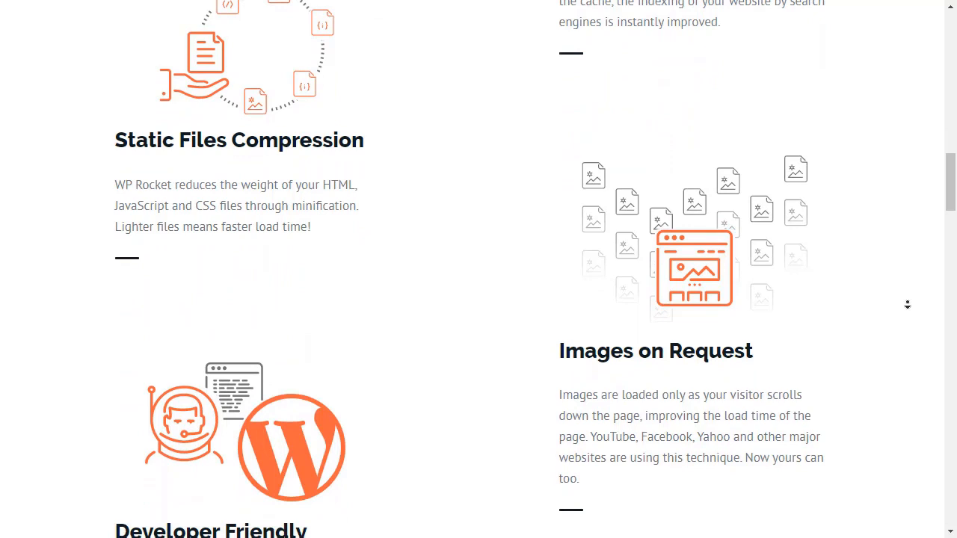
scroll(down, 3)
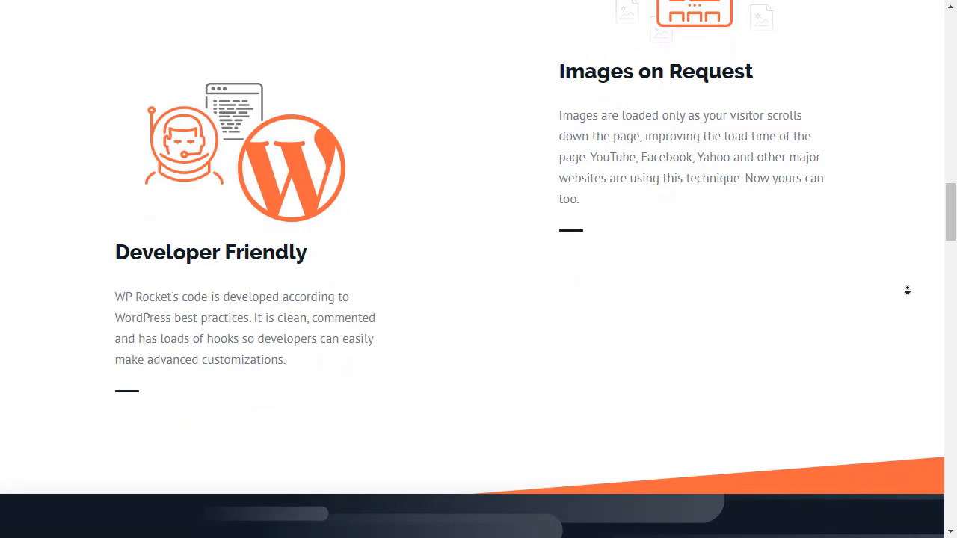
scroll(down, 3)
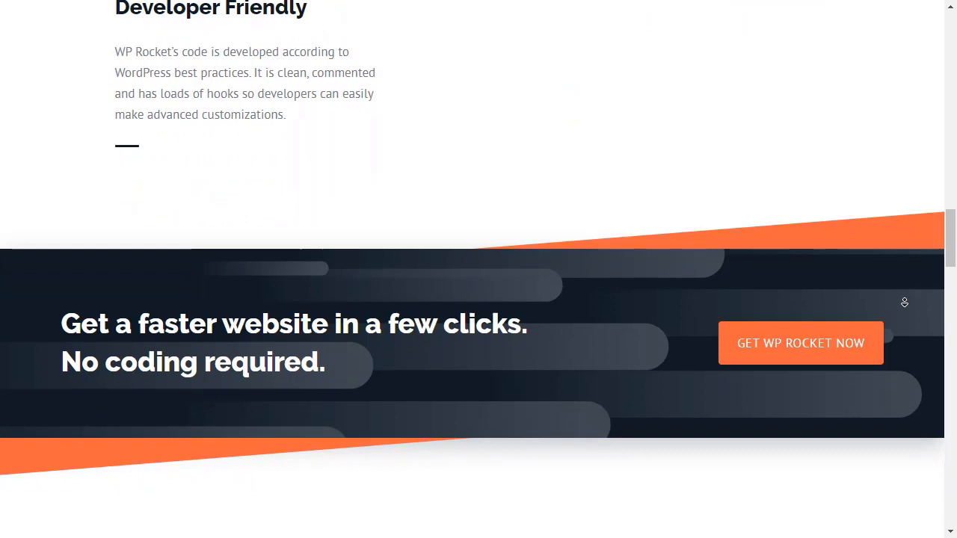
scroll(down, 3)
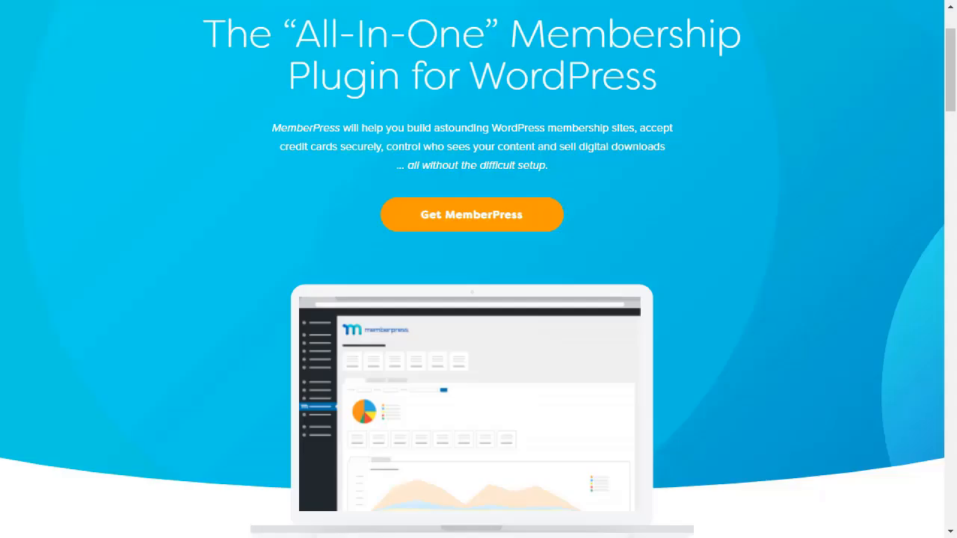
scroll(down, 3)
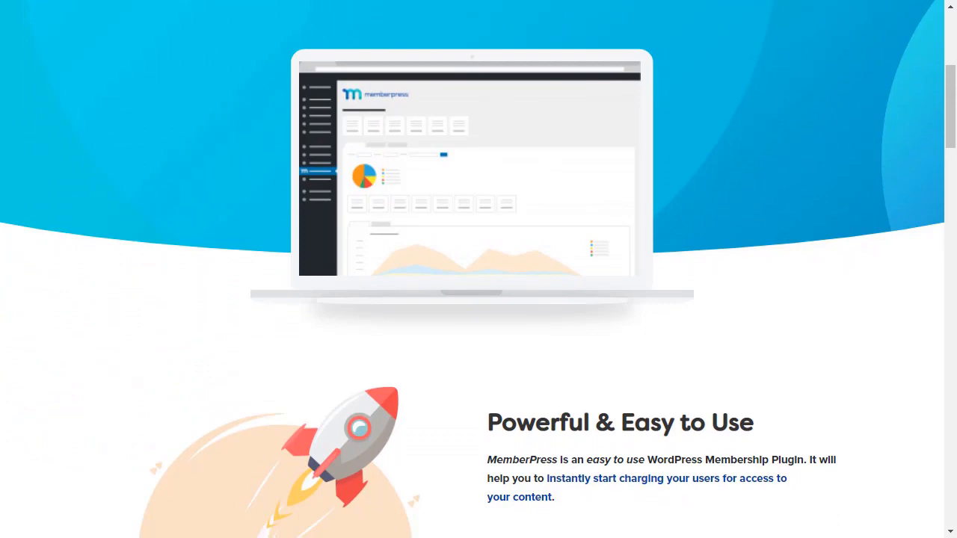
scroll(down, 3)
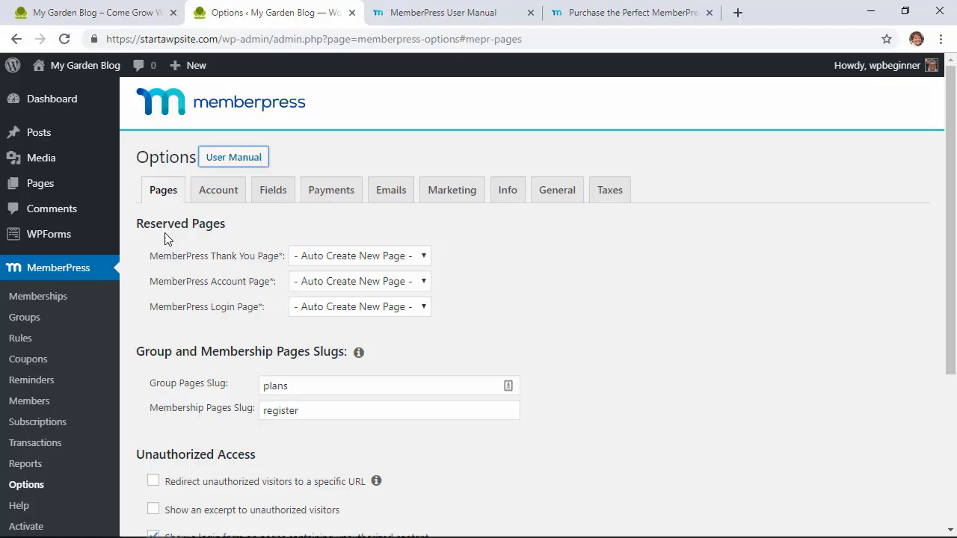
click(396, 13)
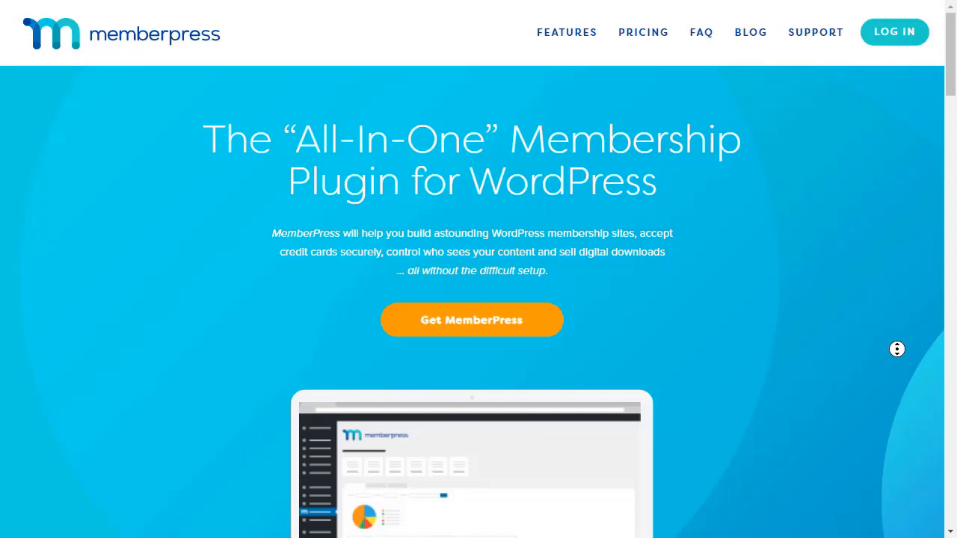
scroll(down, 3)
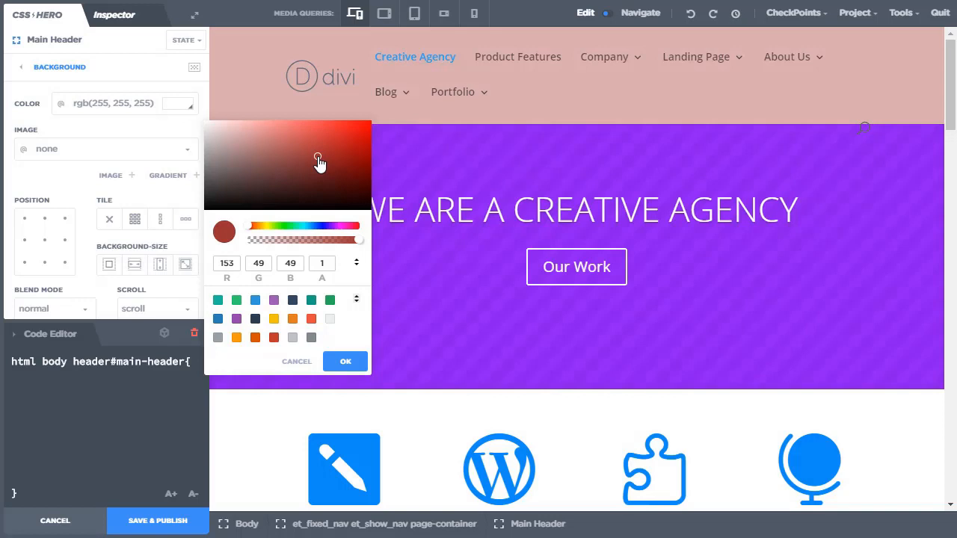
Set the Divi main header background colour to deep blue in CSS Hero's colour picker.
click(344, 361)
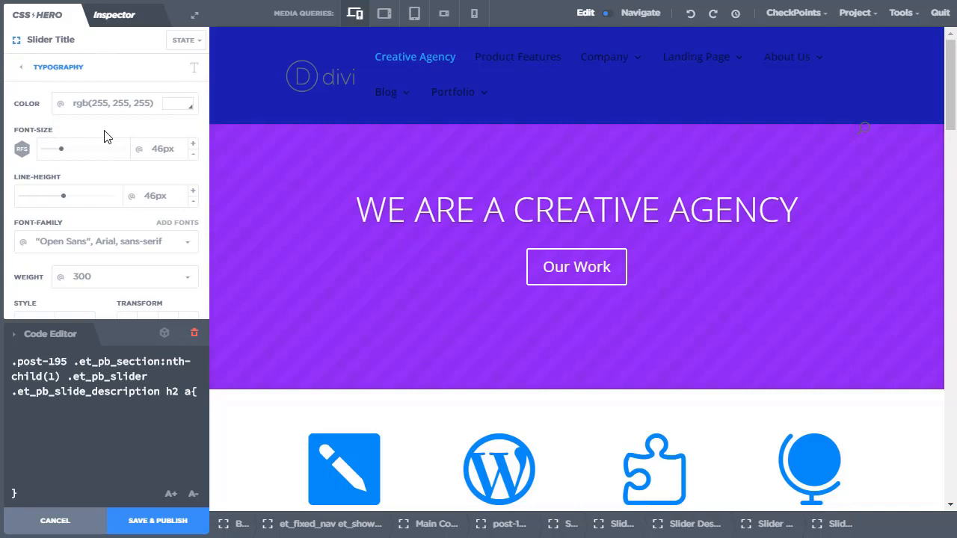
drag(61, 149, 59, 149)
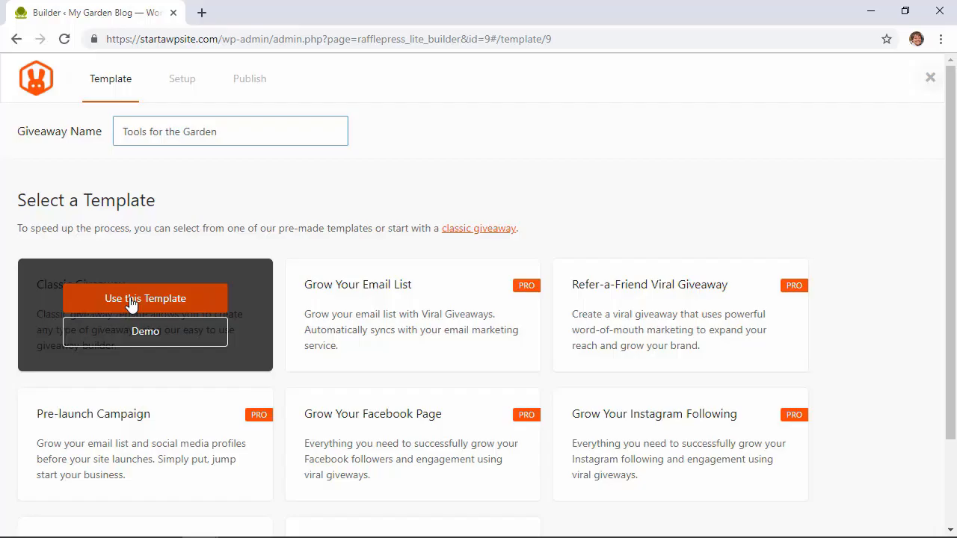
Use the Classic Giveaway template with a start date, adding Facebook visit and Twitter follow actions.
click(145, 299)
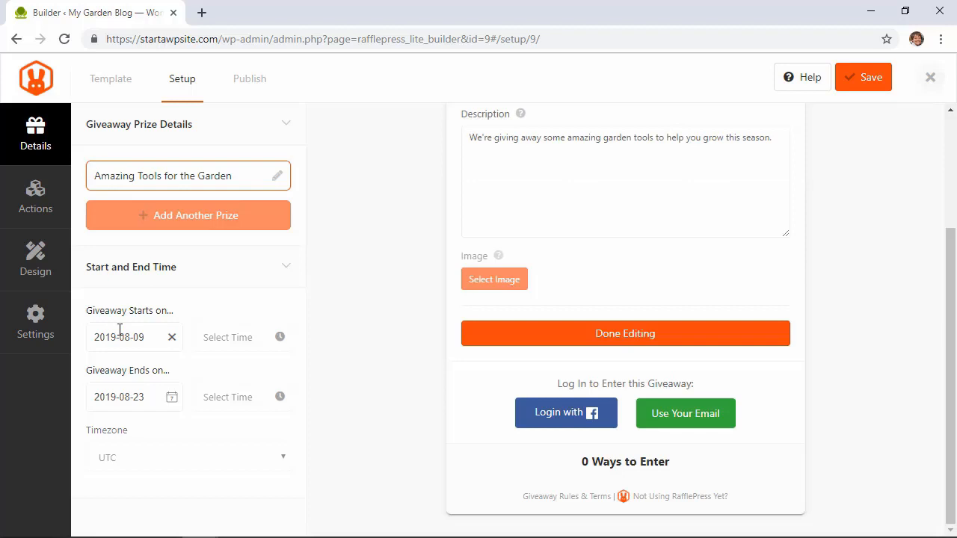
click(35, 197)
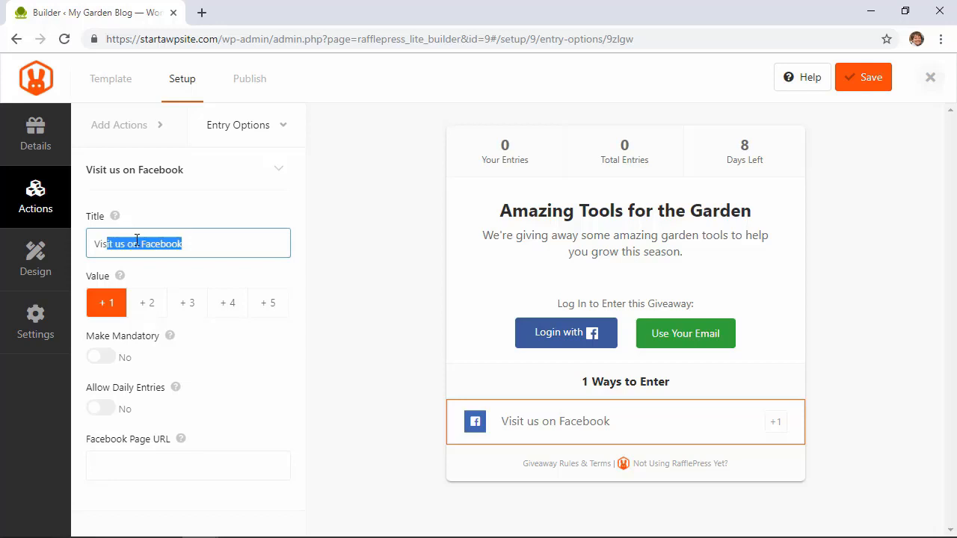
click(100, 356)
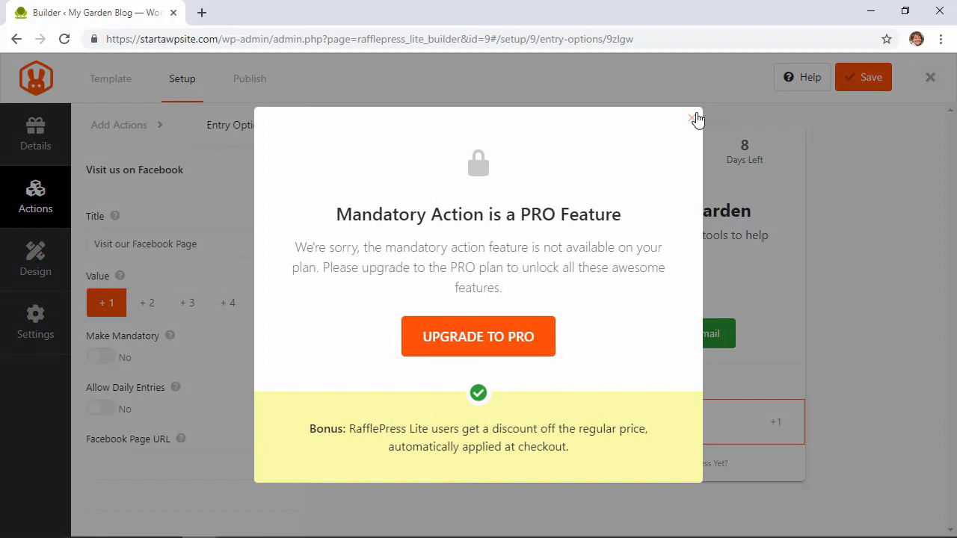
click(695, 119)
text(wpbegi)
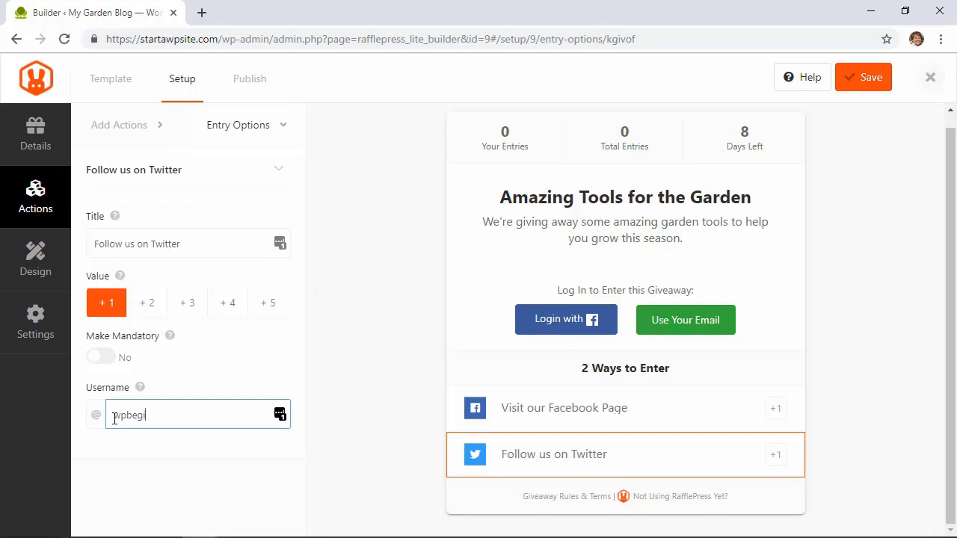
click(36, 134)
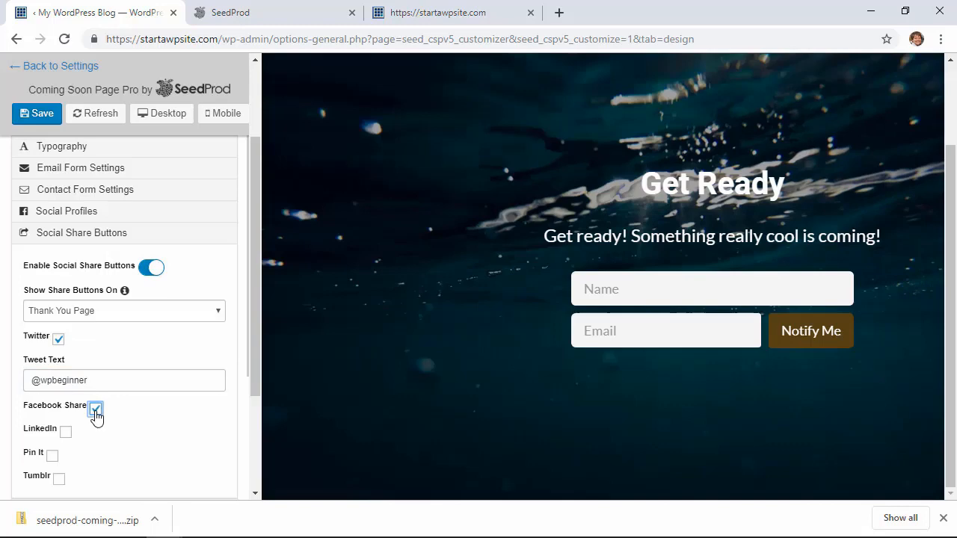
Enable Facebook Share and display the share buttons on the front page.
click(124, 326)
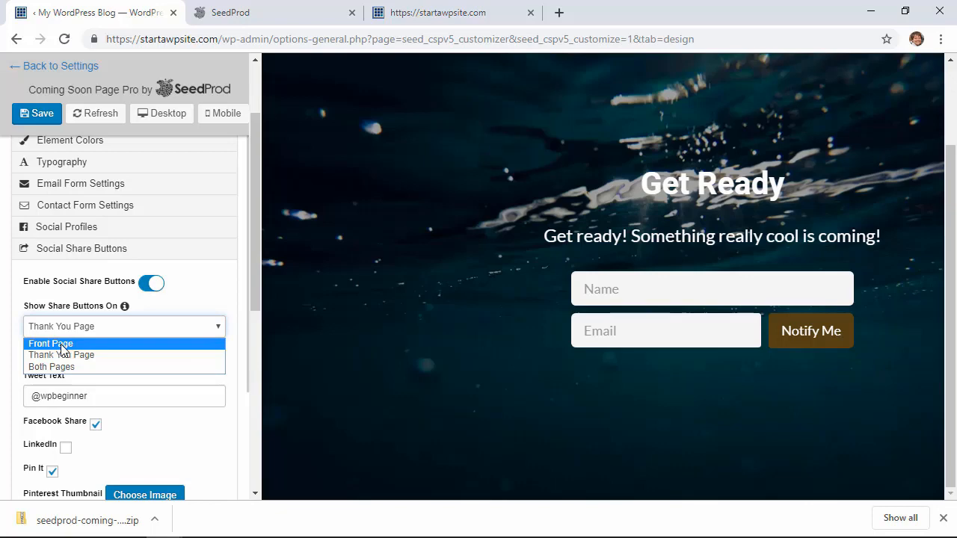
click(50, 343)
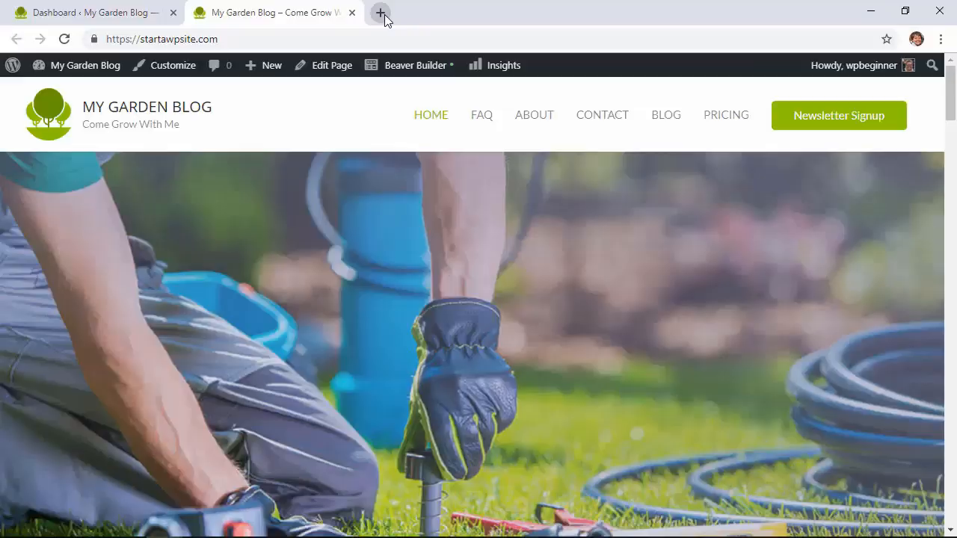
Review the Course Materials, Certificate and Content settings of How to grow bigger Tomatoes.
click(380, 12)
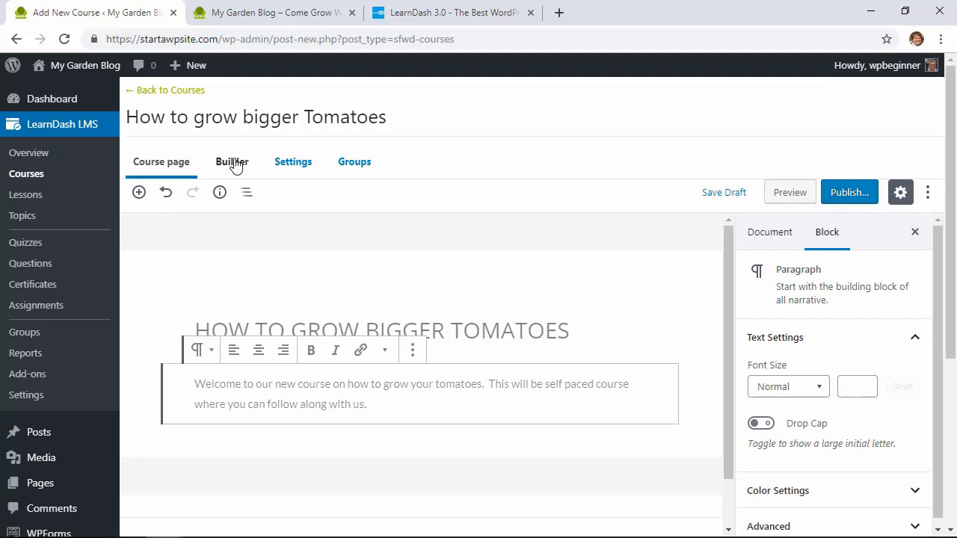
click(293, 162)
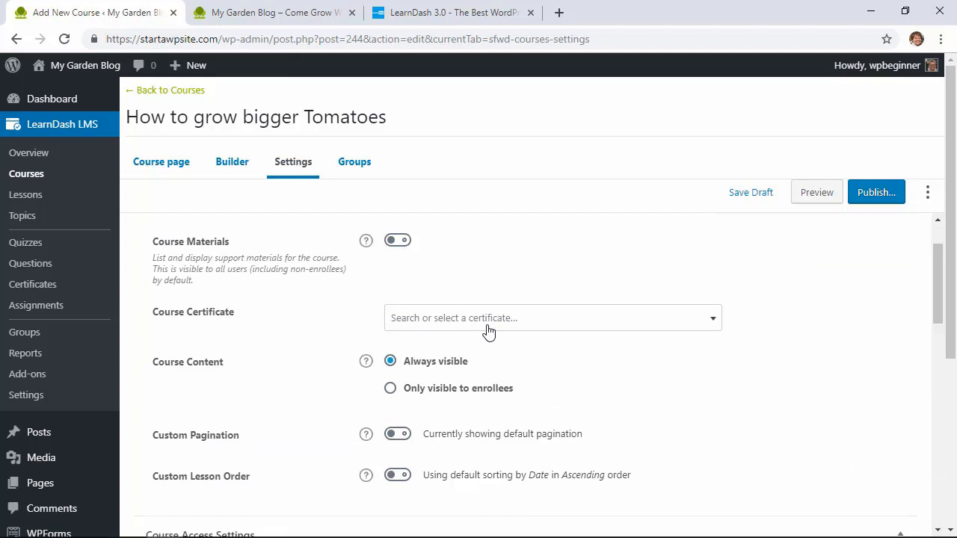
scroll(down, 3)
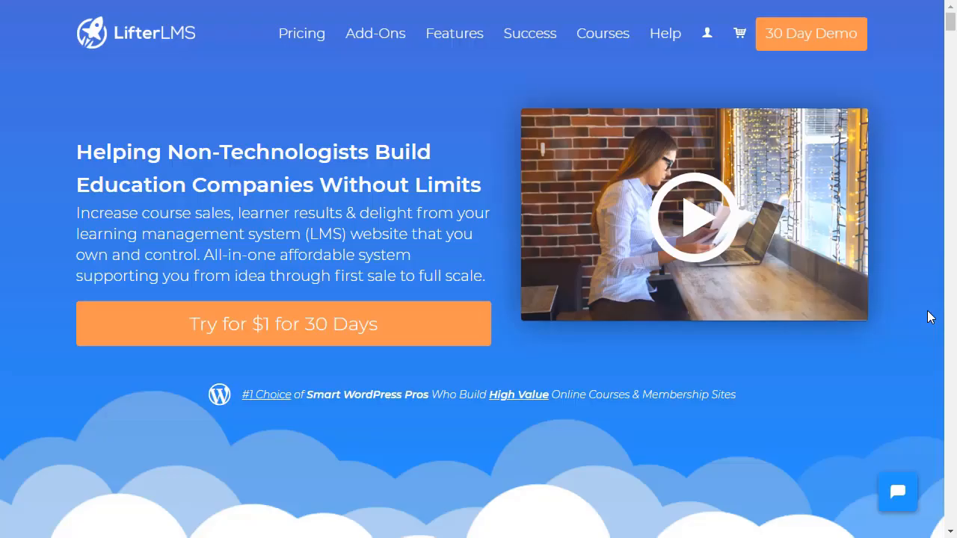
Scroll the LifterLMS homepage past the hero to Lift Up Others Through Education.
scroll(down, 3)
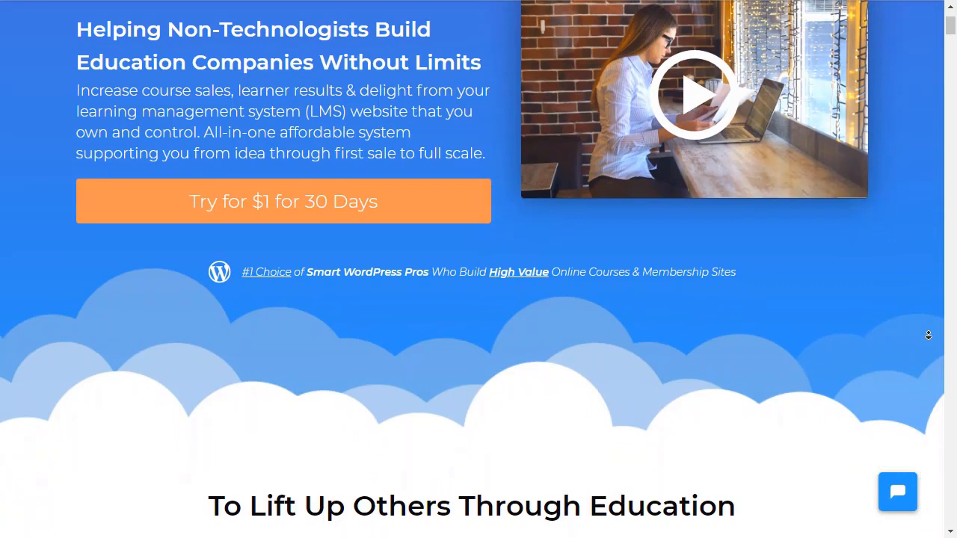
scroll(down, 3)
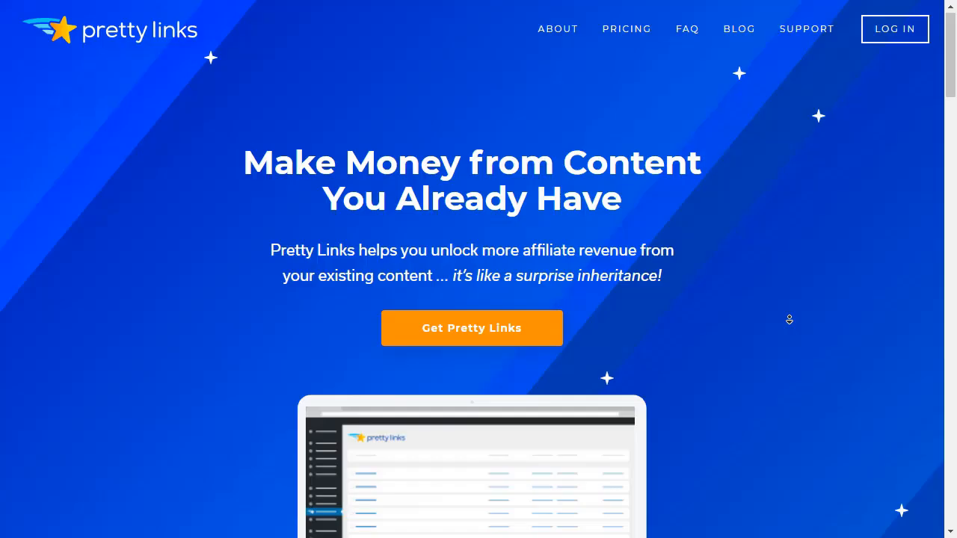
Scroll down the Pretty Links homepage through its link management features.
scroll(down, 3)
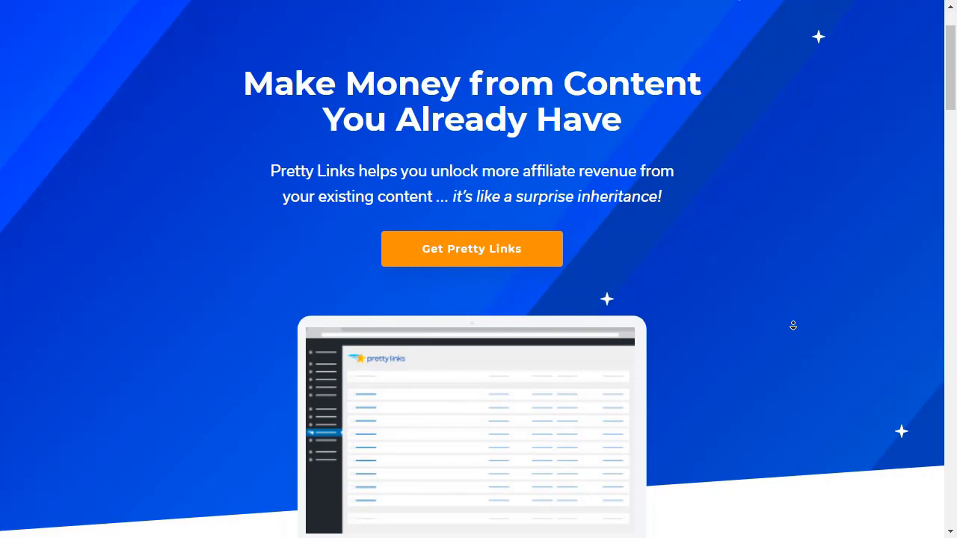
scroll(up, 3)
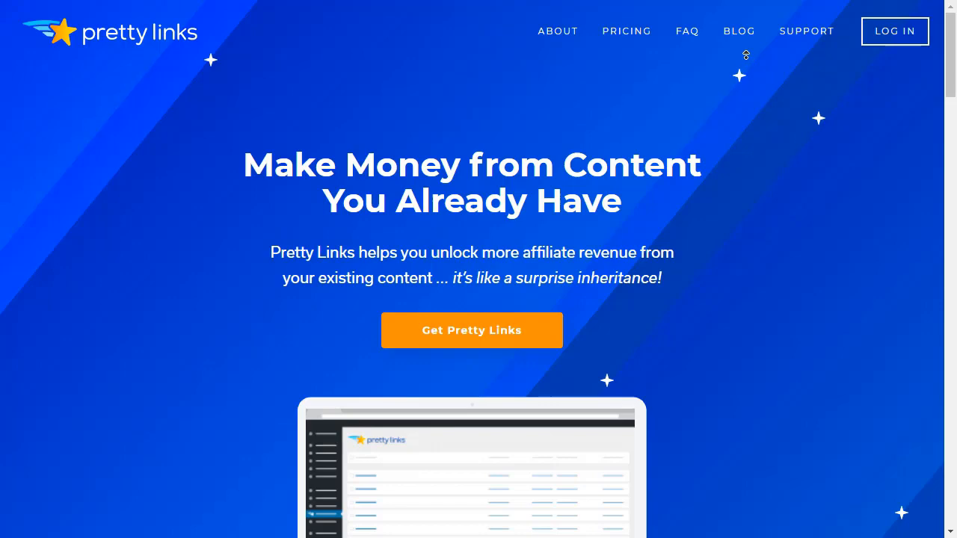
scroll(down, 3)
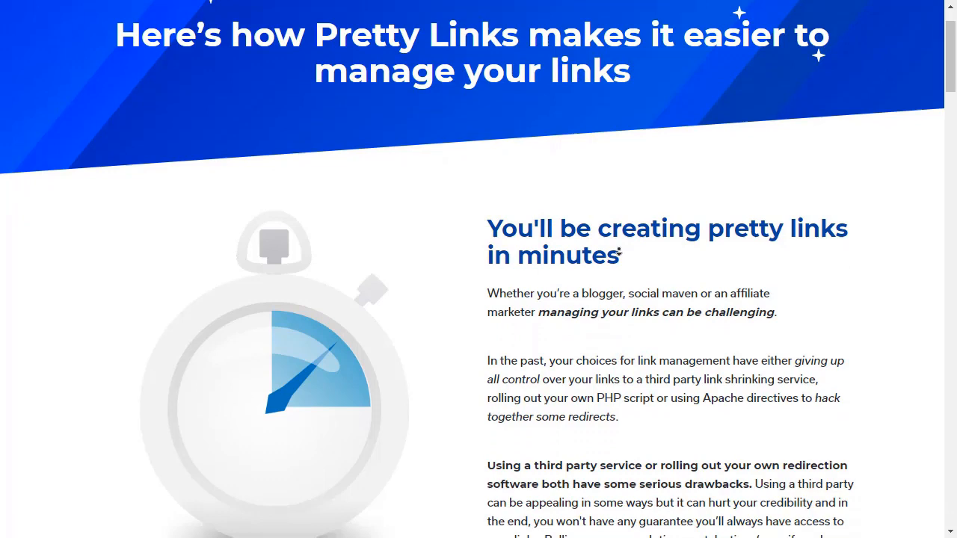
scroll(down, 3)
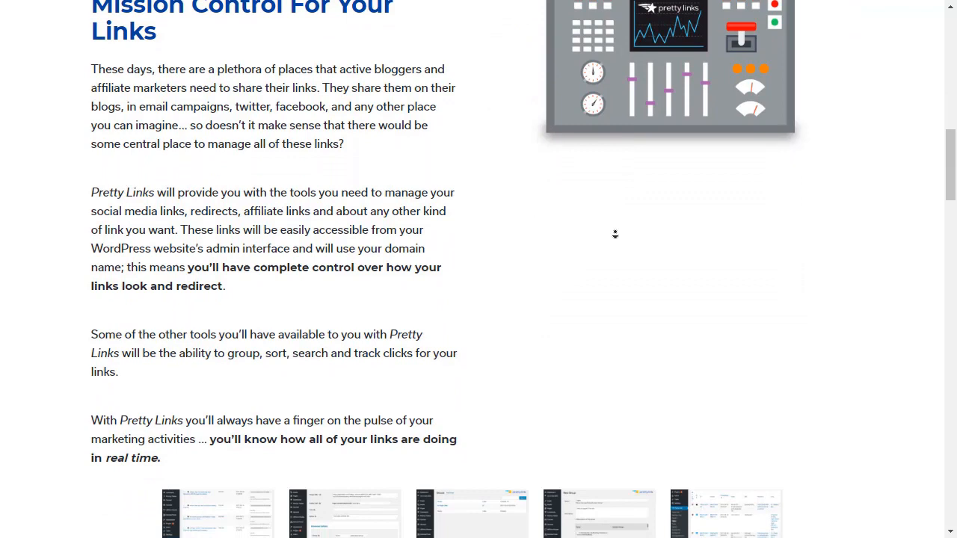
Enlarge and close a link management screenshot, then continue down to the footer.
click(217, 514)
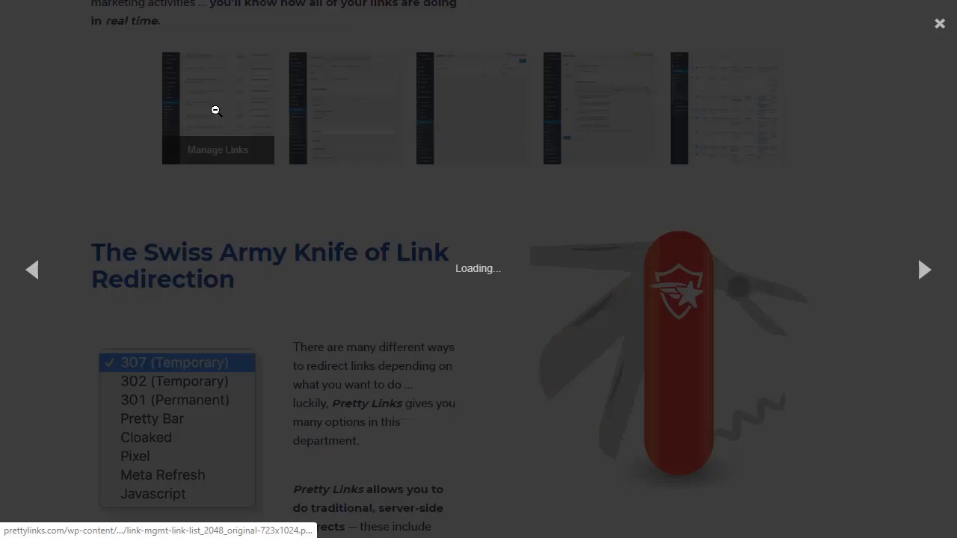
click(939, 24)
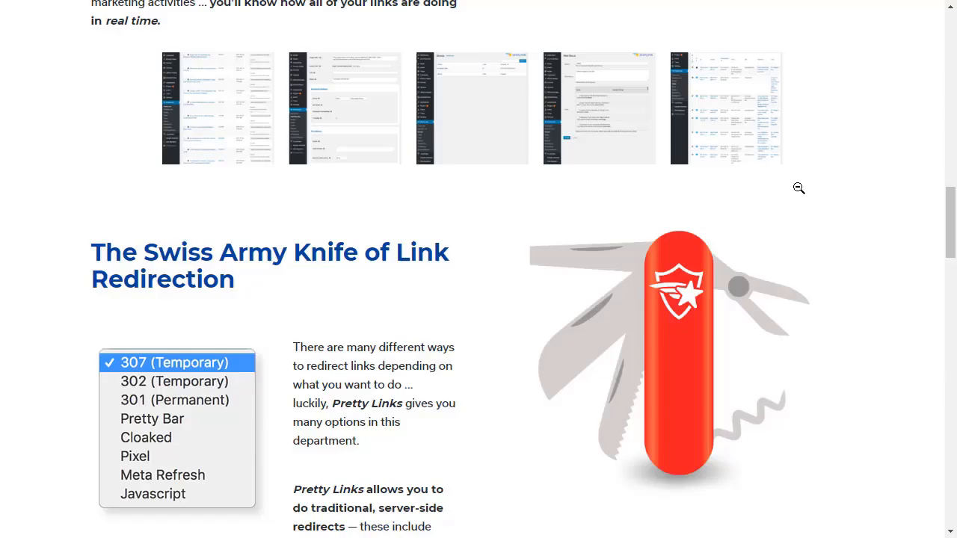
scroll(down, 3)
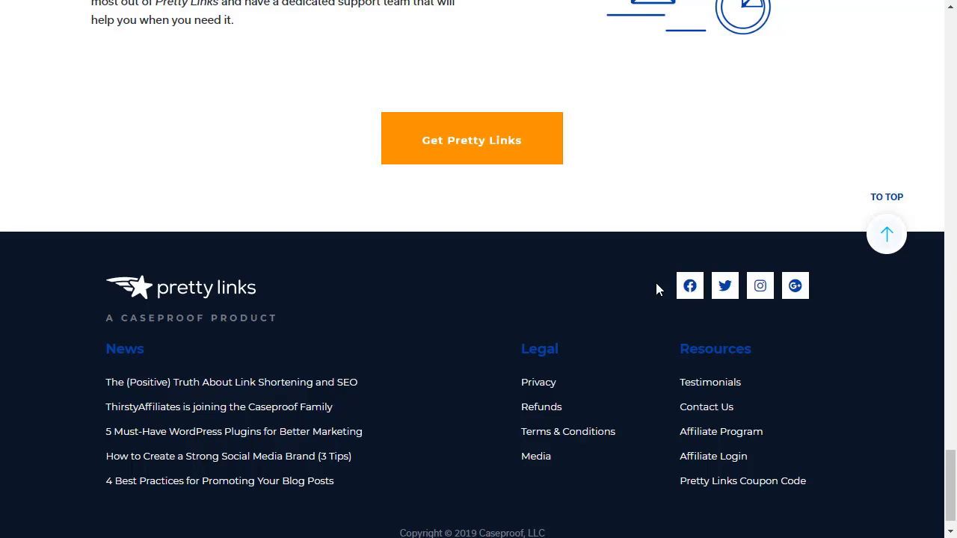
click(218, 406)
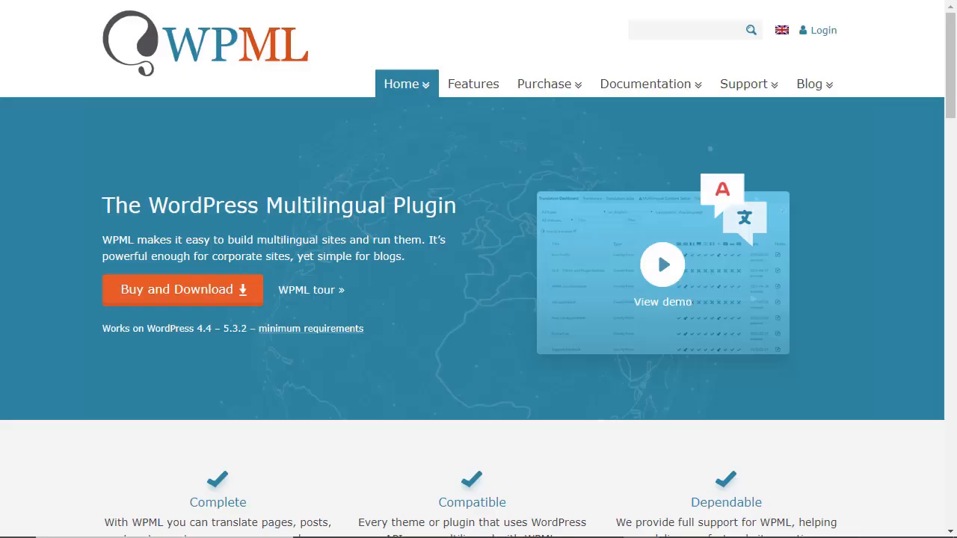
Scroll wpml.org past Compatible and Multilingual SEO to the Satisfaction Guarantee section.
scroll(down, 3)
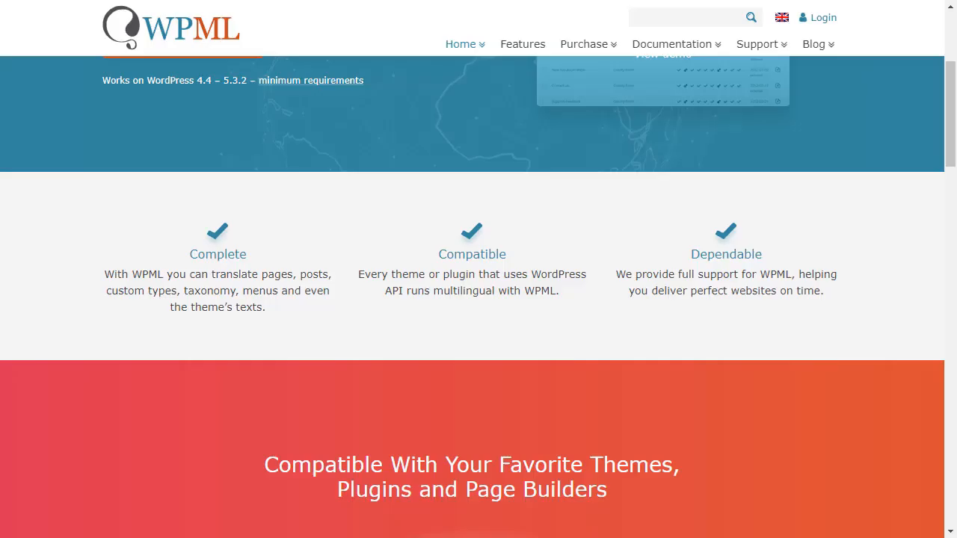
scroll(down, 3)
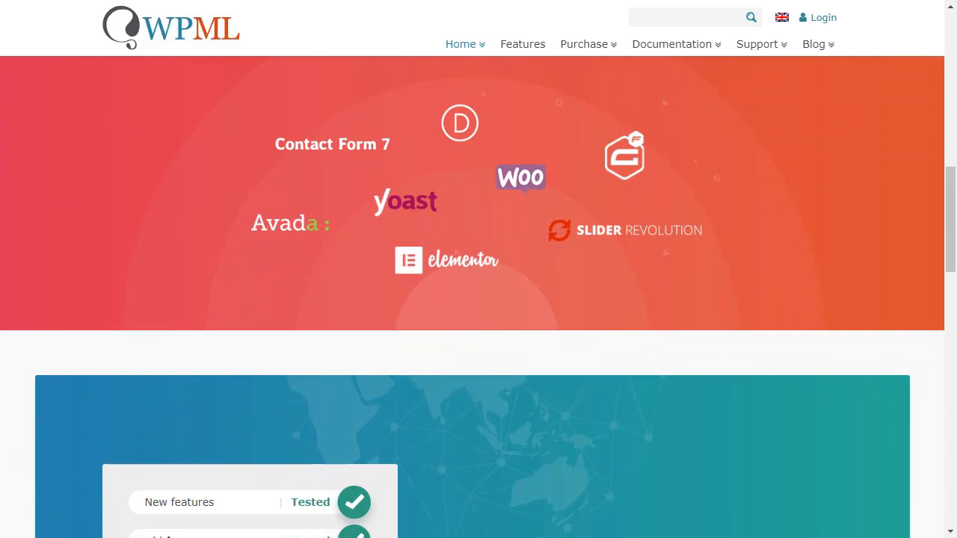
scroll(down, 3)
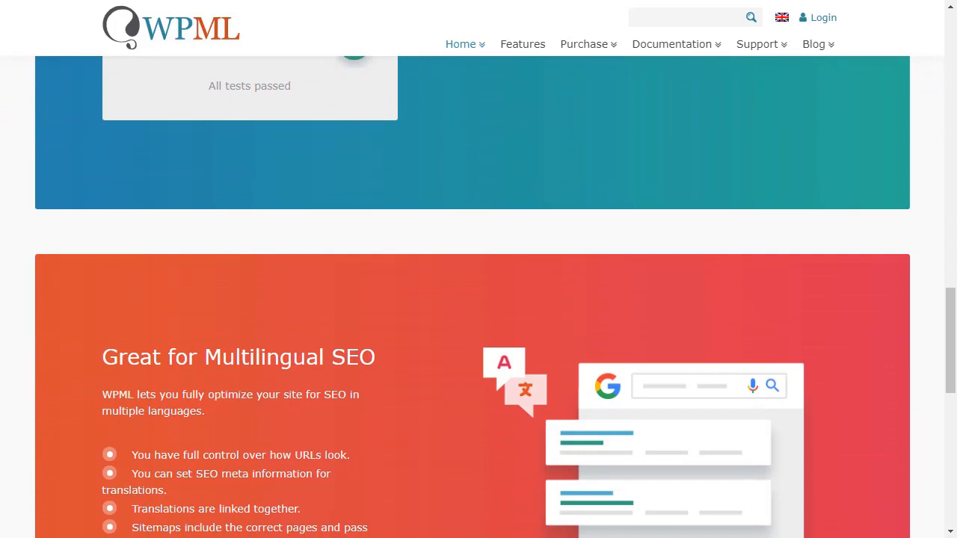
scroll(down, 3)
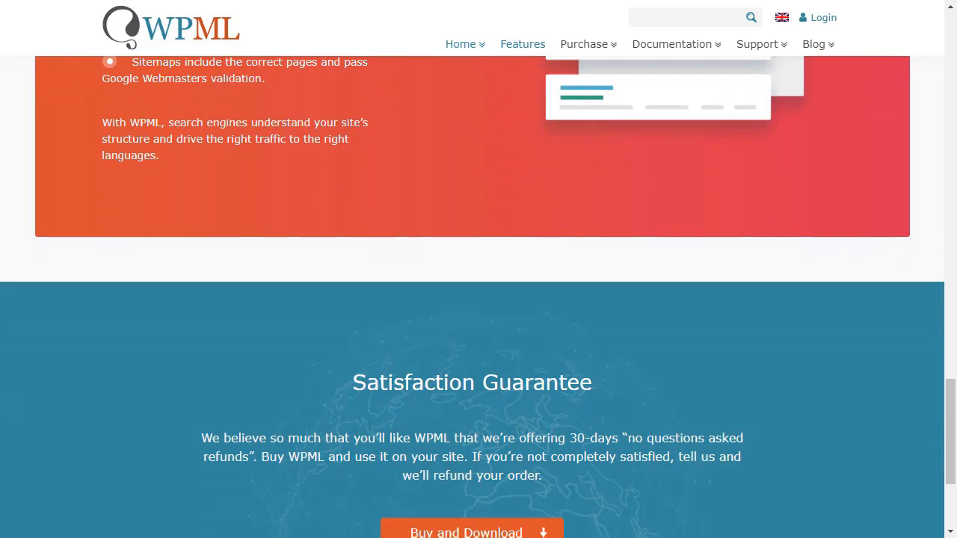
scroll(up, 3)
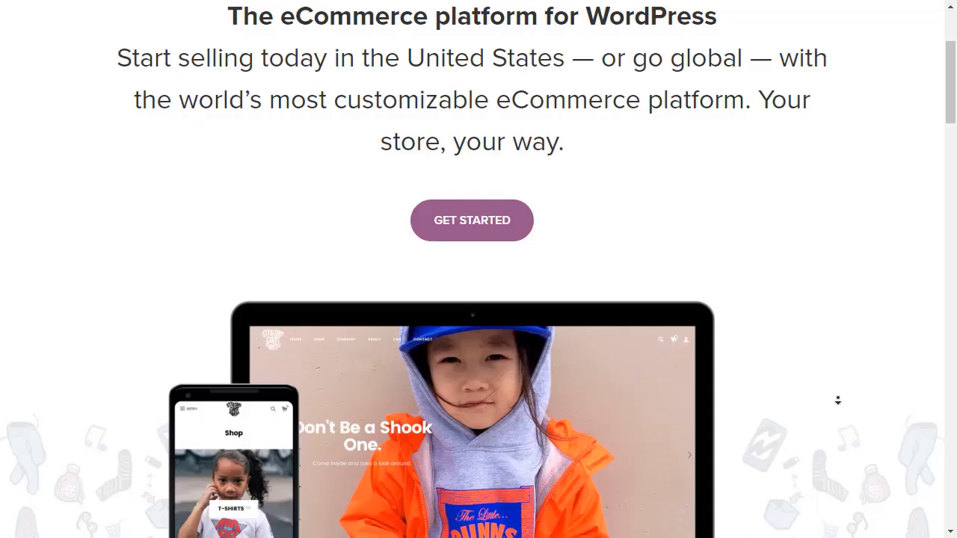
Scroll WooCommerce through showcases, extensions and support, then the Features page.
scroll(down, 3)
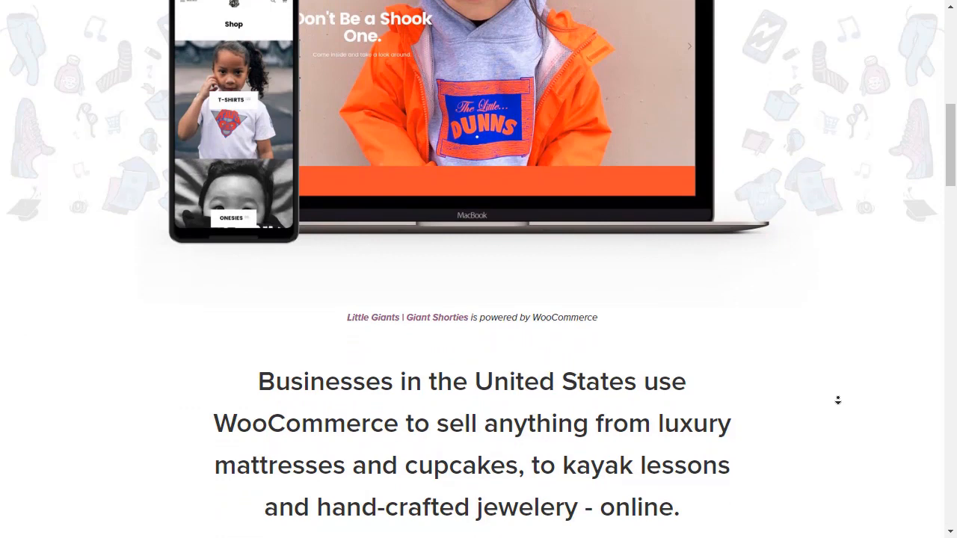
scroll(down, 3)
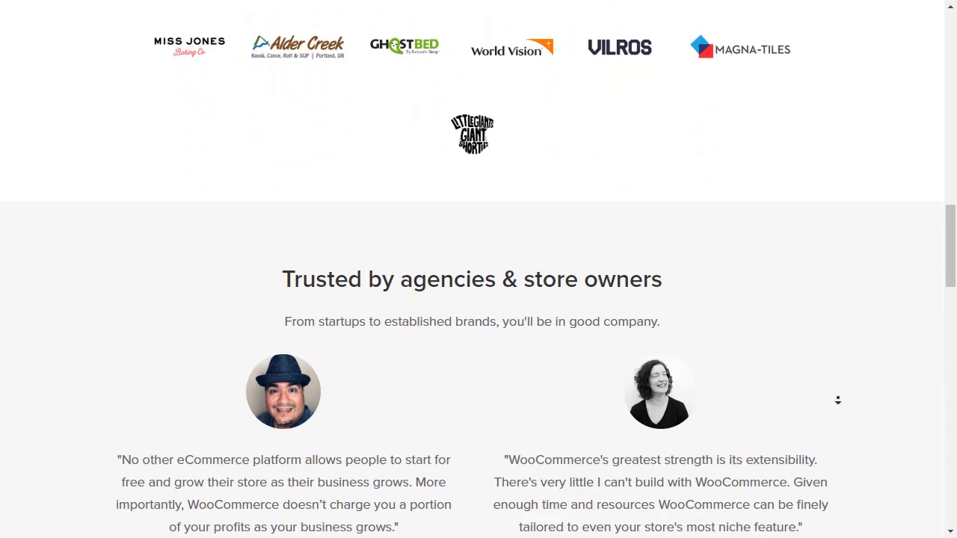
scroll(down, 3)
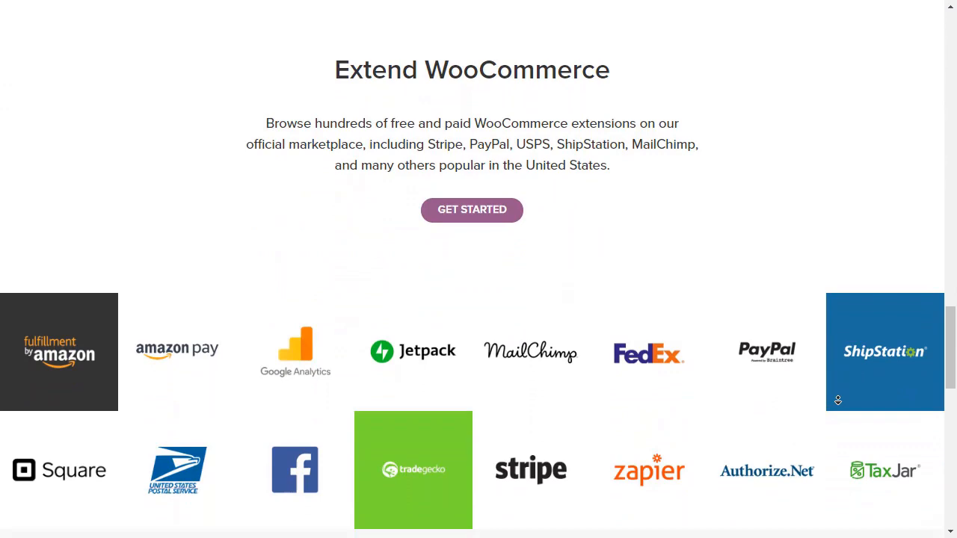
scroll(down, 3)
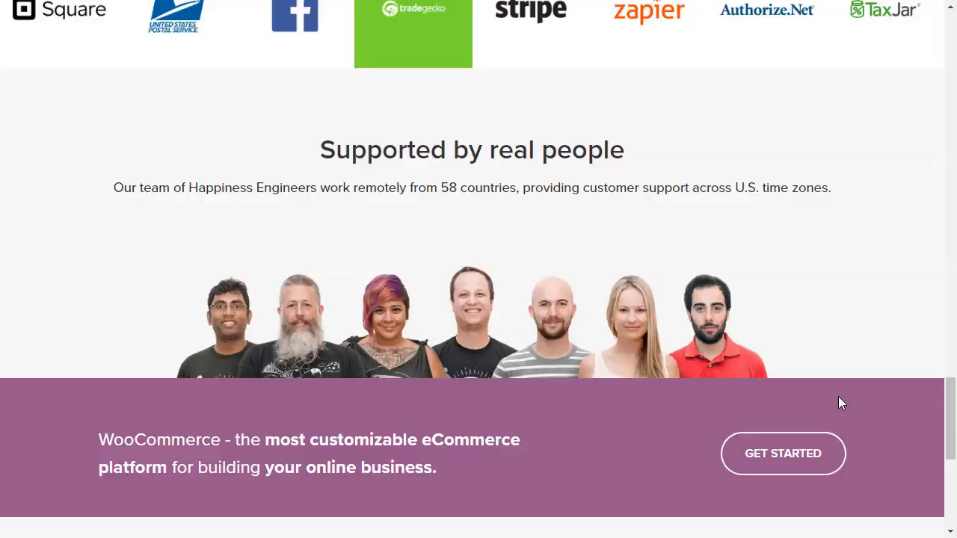
scroll(up, 3)
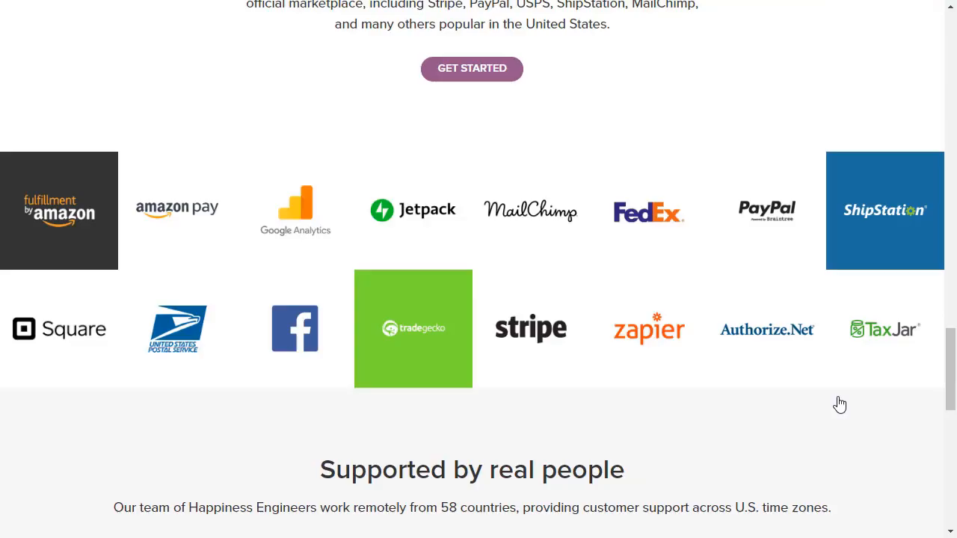
scroll(up, 3)
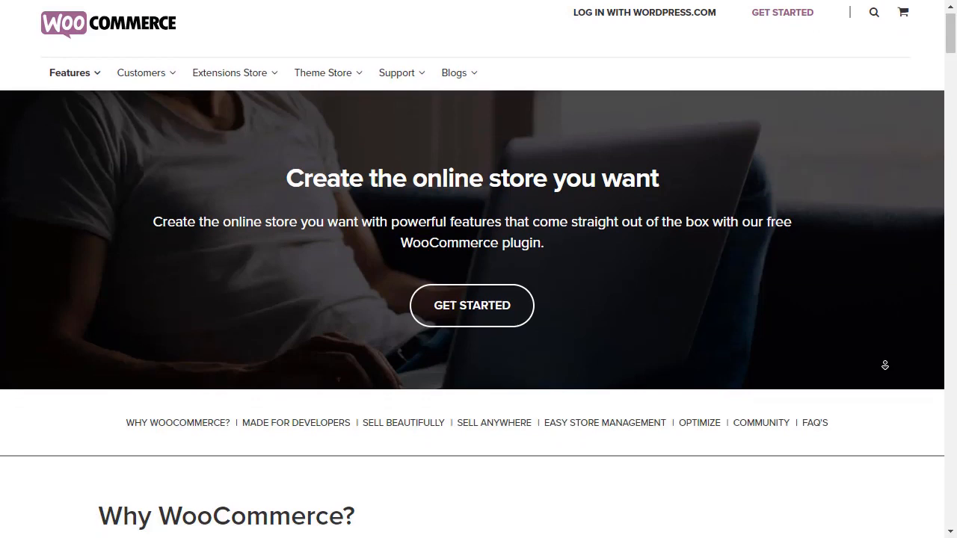
scroll(down, 3)
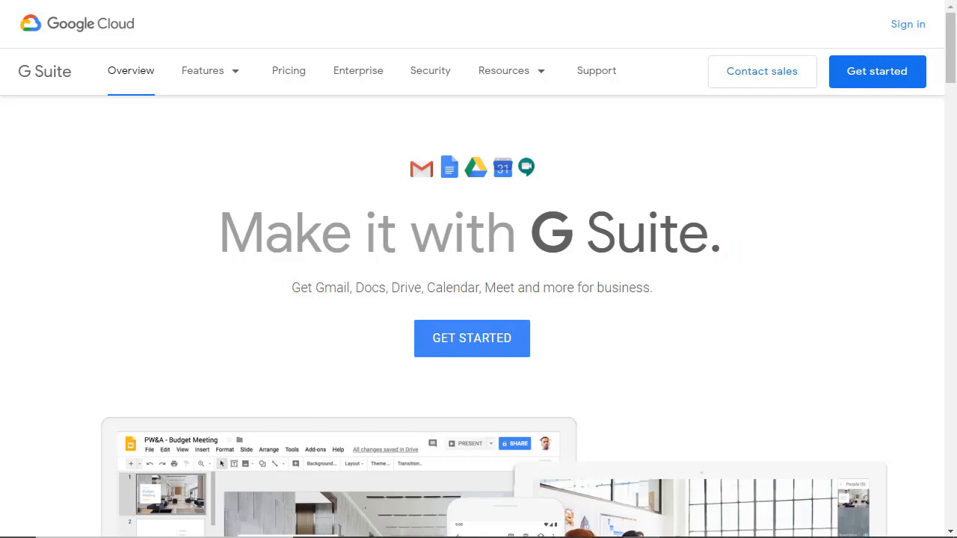
Scroll the G Suite overview to the Gmail for business and Work faster sections.
scroll(down, 3)
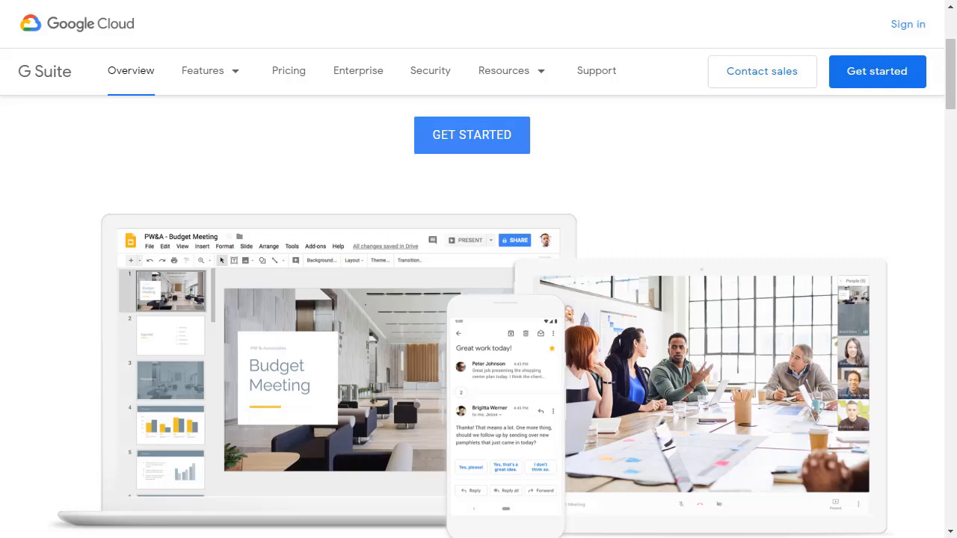
scroll(down, 3)
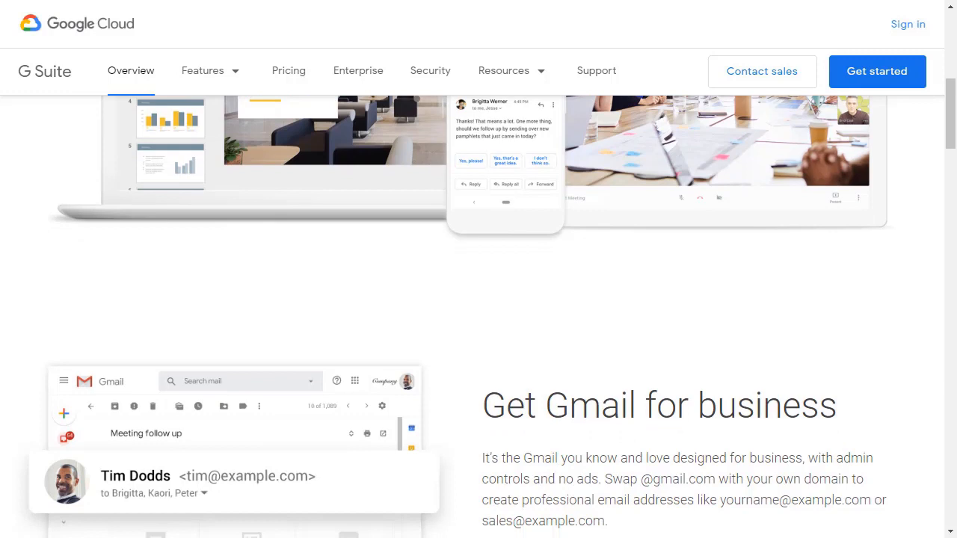
scroll(down, 3)
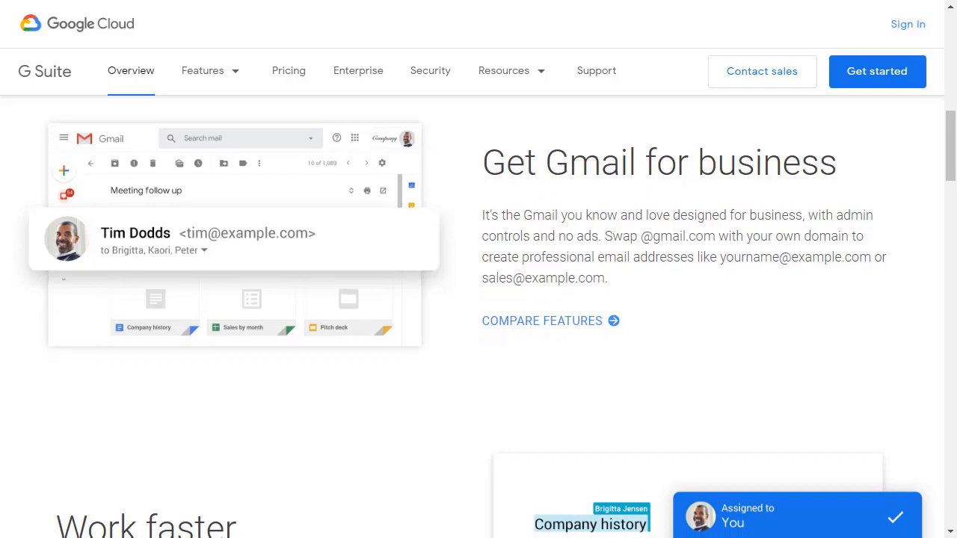
scroll(down, 3)
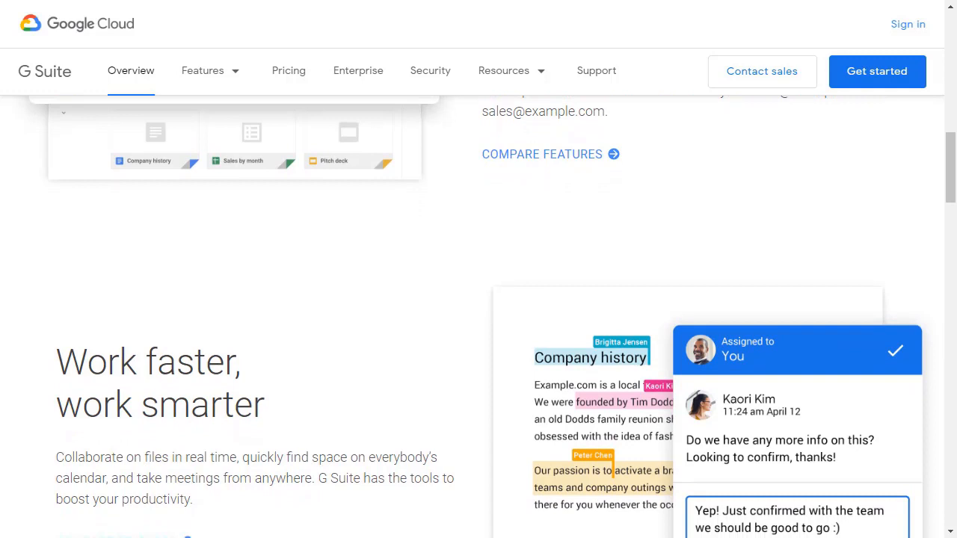
scroll(down, 3)
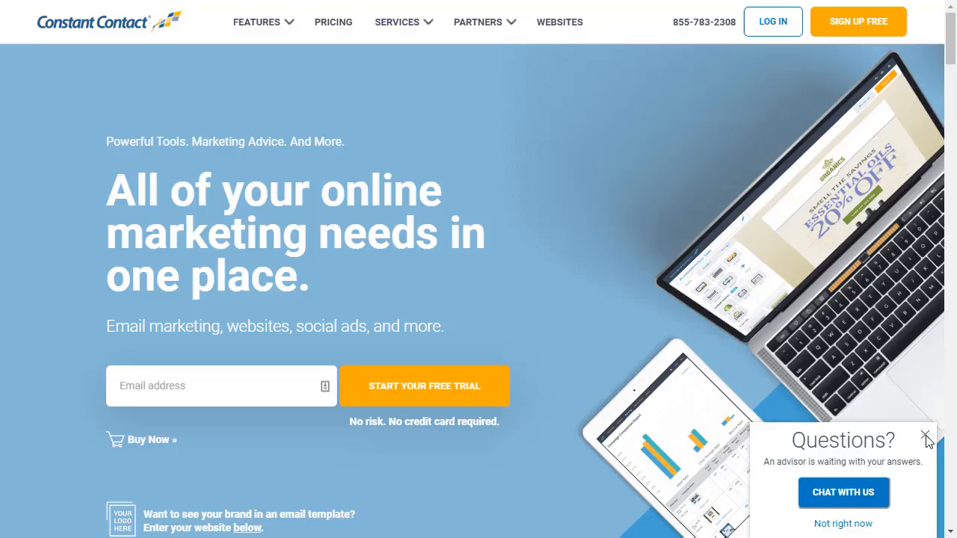
Close the Questions? chat popup and scroll to the see-your-brand email template section.
click(925, 437)
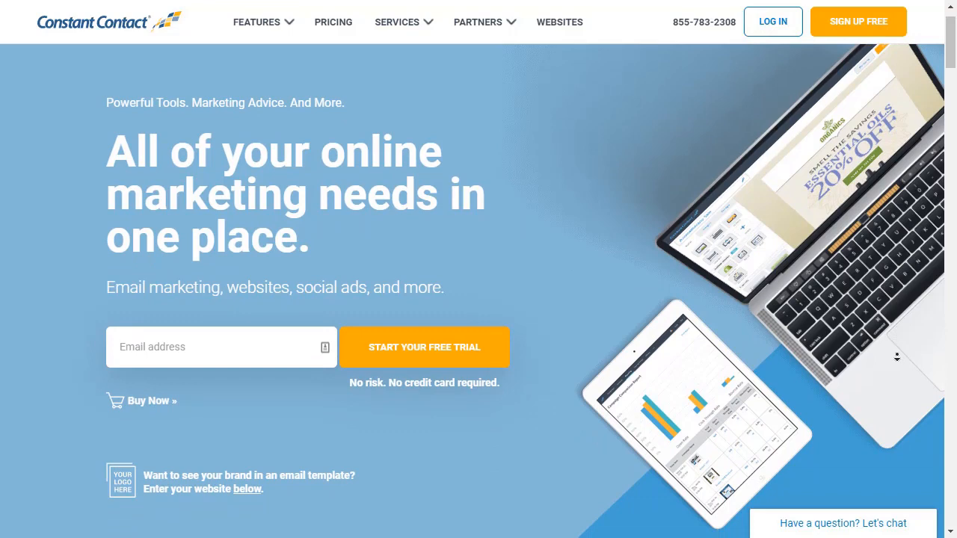
scroll(down, 3)
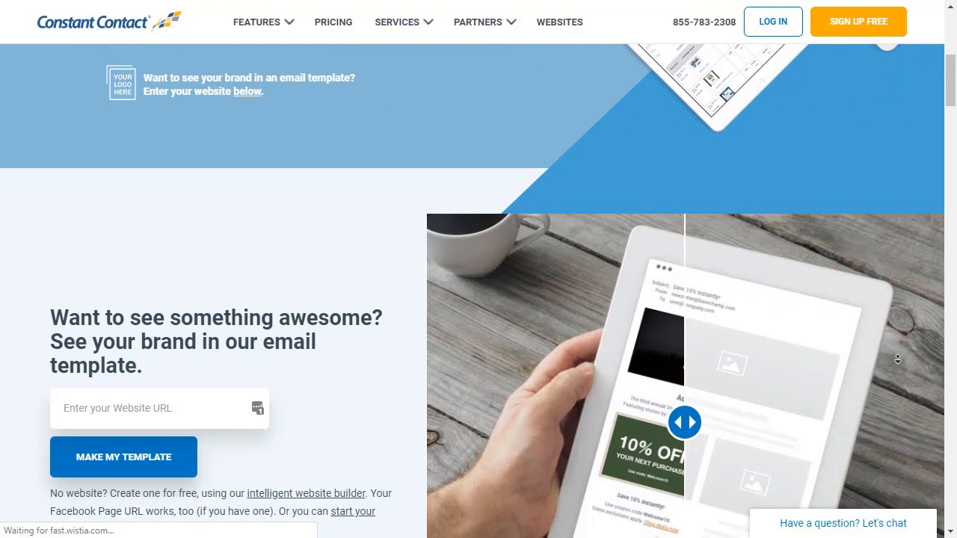
scroll(down, 3)
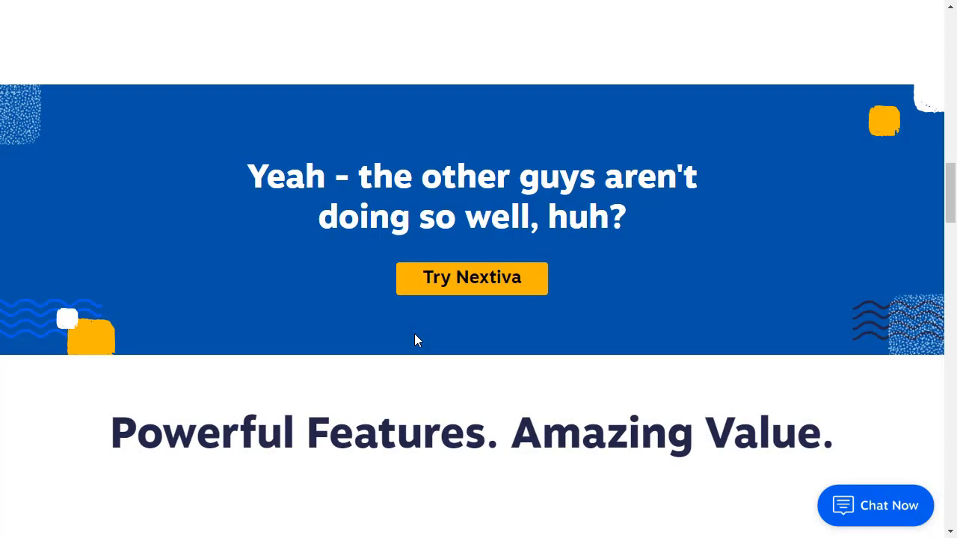
Scroll Nextiva's Powerful Features grid past Conference Lines to Auto Attendant and Text Messaging (SMS).
scroll(down, 3)
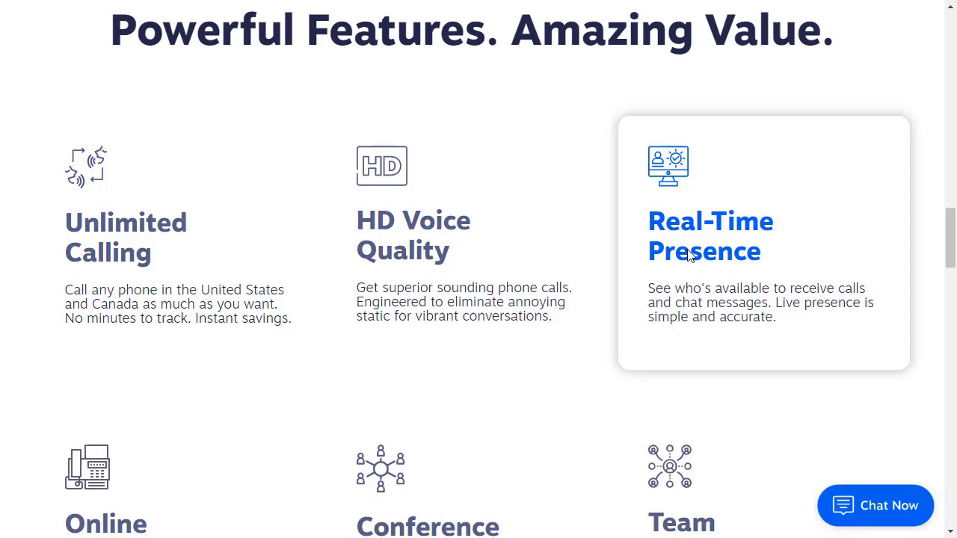
scroll(down, 3)
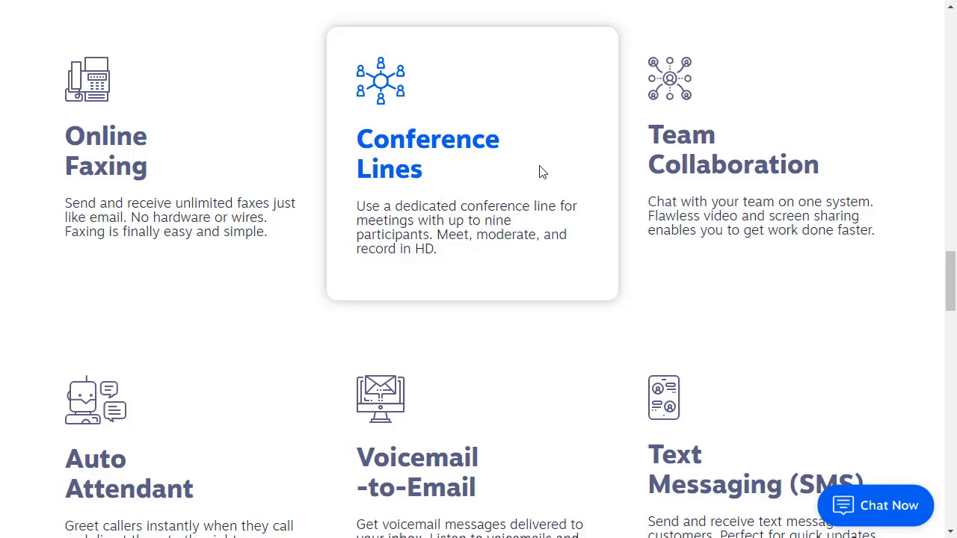
scroll(down, 3)
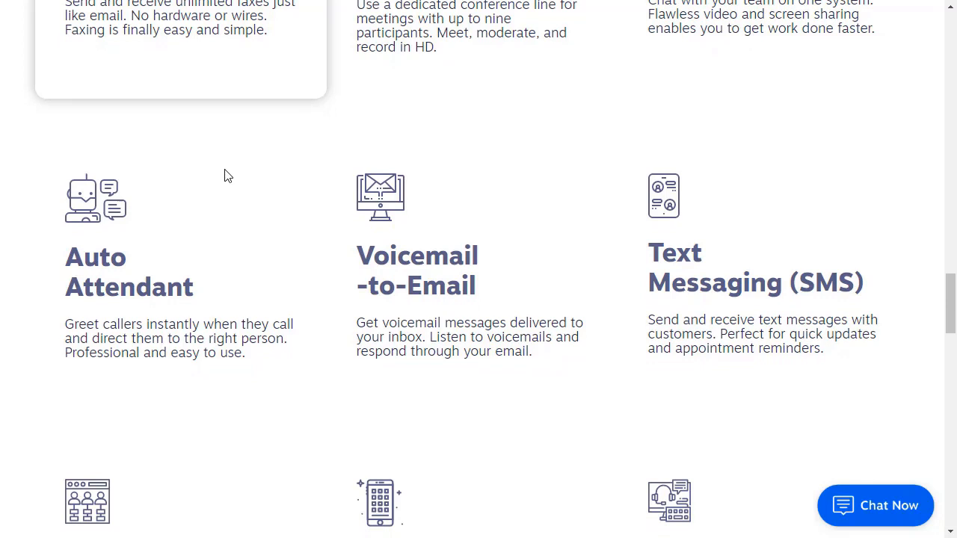
scroll(down, 3)
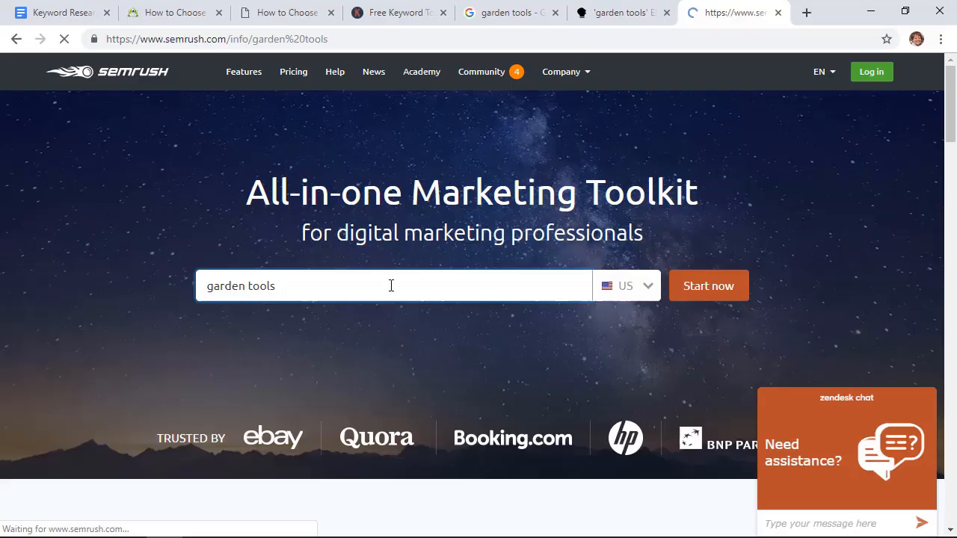
Focus the SEMrush 'garden tools' keyword search, then scroll on to the Ahrefs homepage.
click(708, 286)
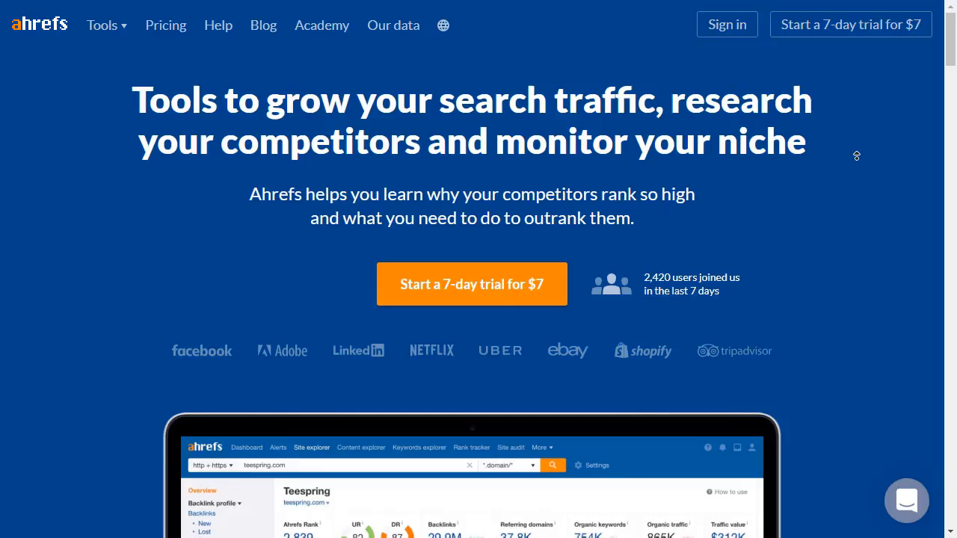
scroll(down, 3)
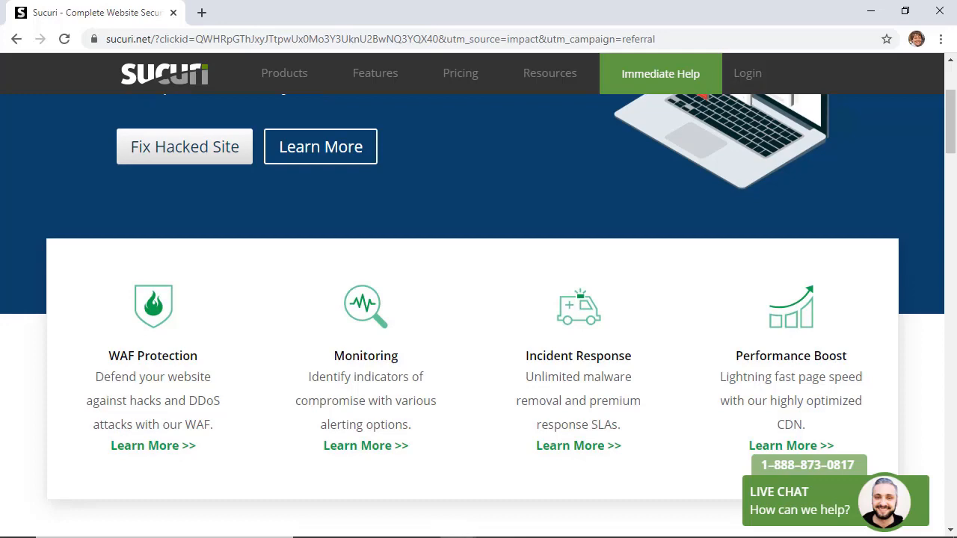
Open Sucuri's Incident Response malware removal page and scroll through its numbered cleanup steps.
scroll(down, 3)
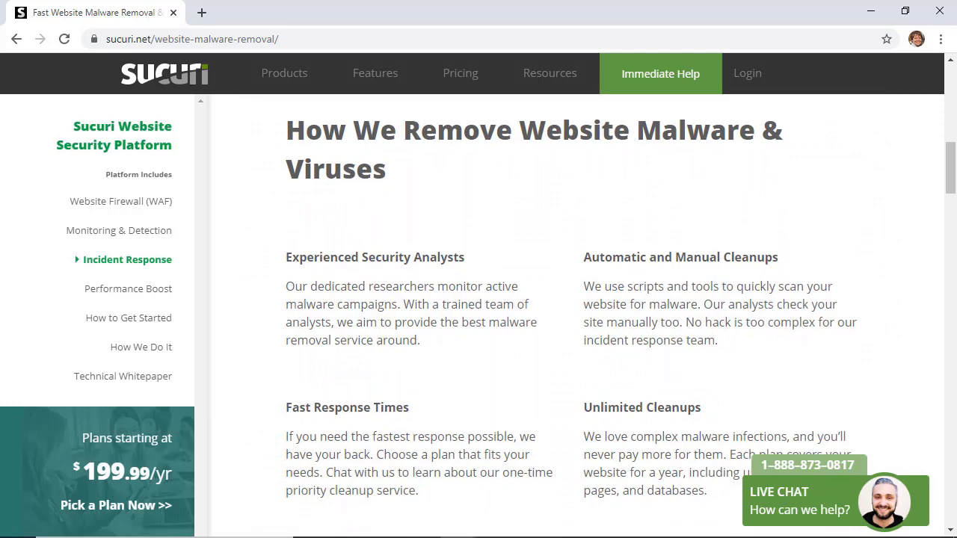
scroll(down, 3)
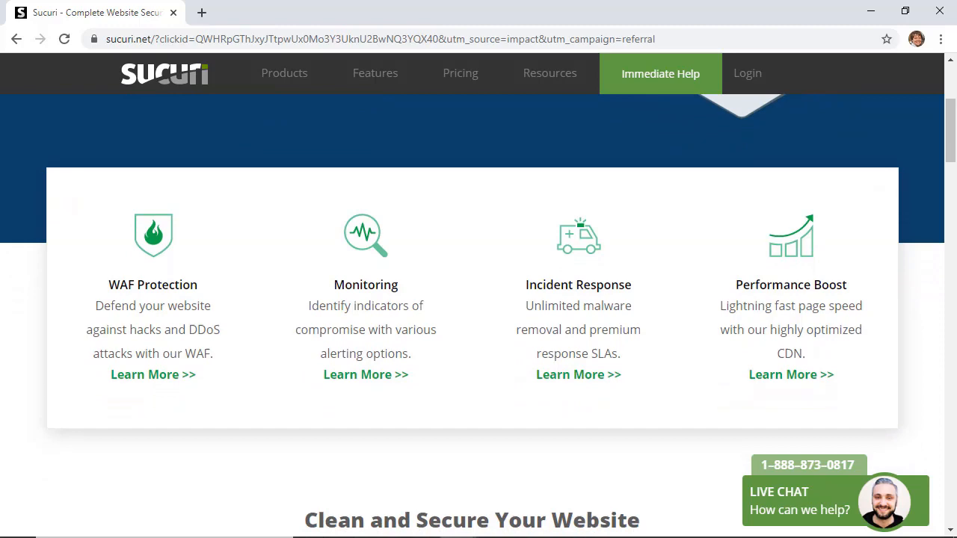
click(578, 374)
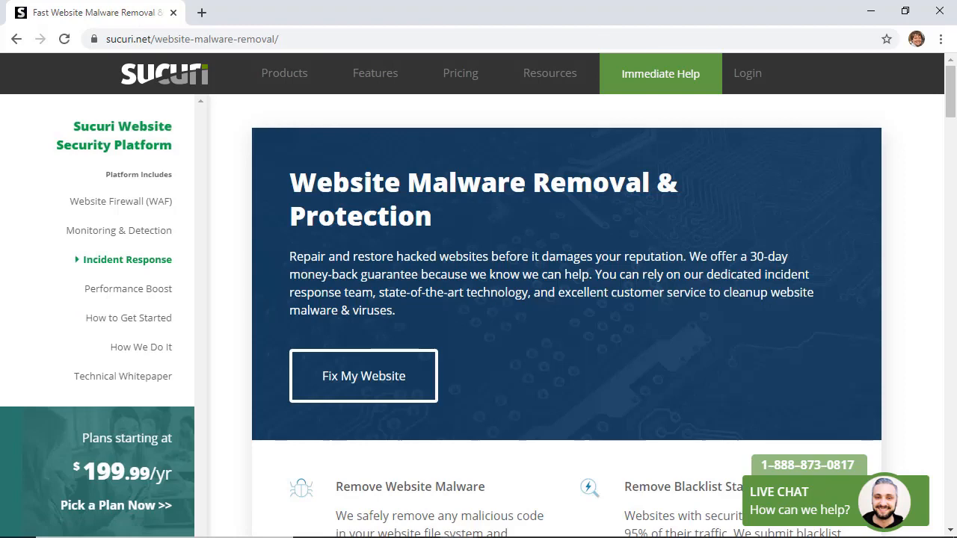
scroll(down, 3)
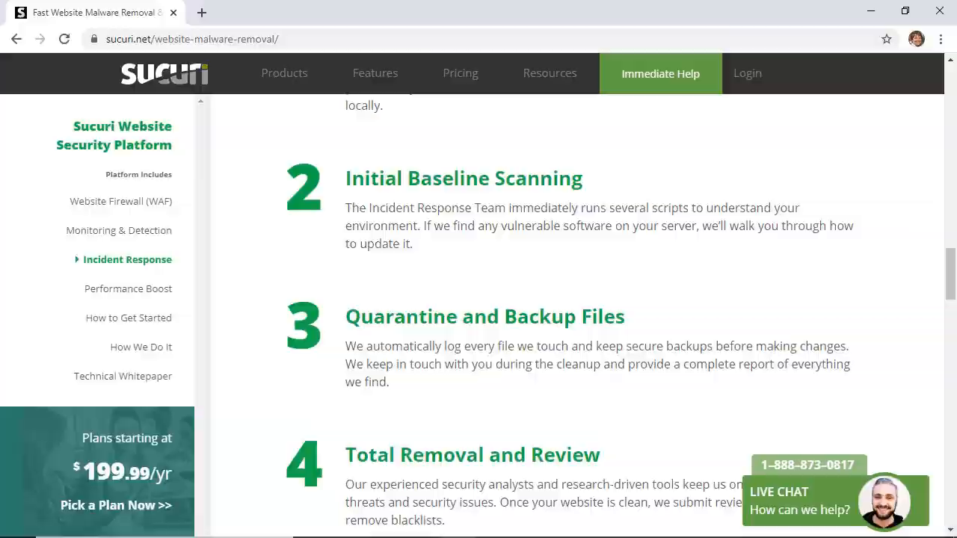